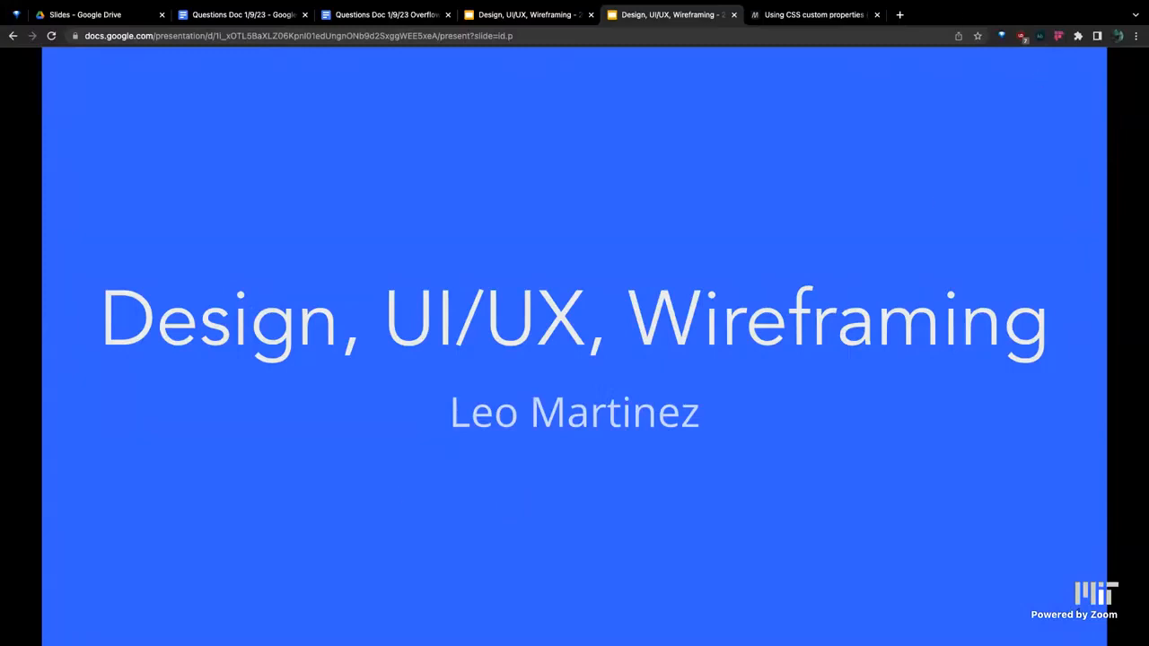
pyautogui.moveTo(889, 217)
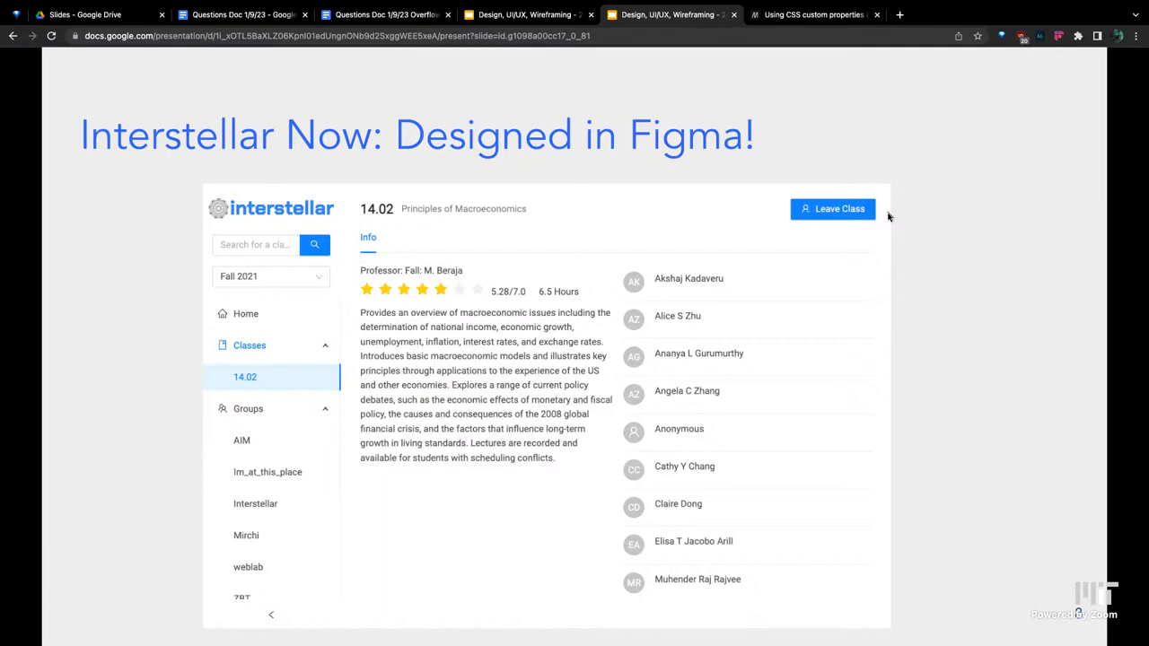
# Advance the slideshow to the 'Interstellar Now: Designed in Figma!' slide
pyautogui.press('Right')
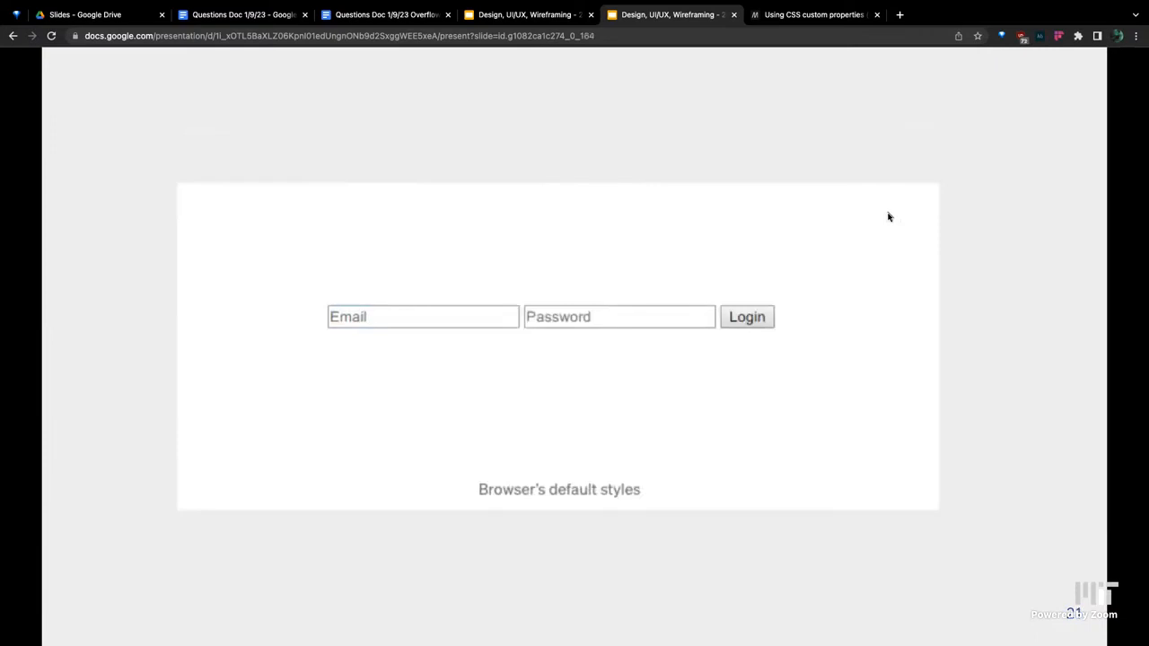
# Advance past the default-versus-styled login comparison to the Figma logo slide
pyautogui.press('Right')
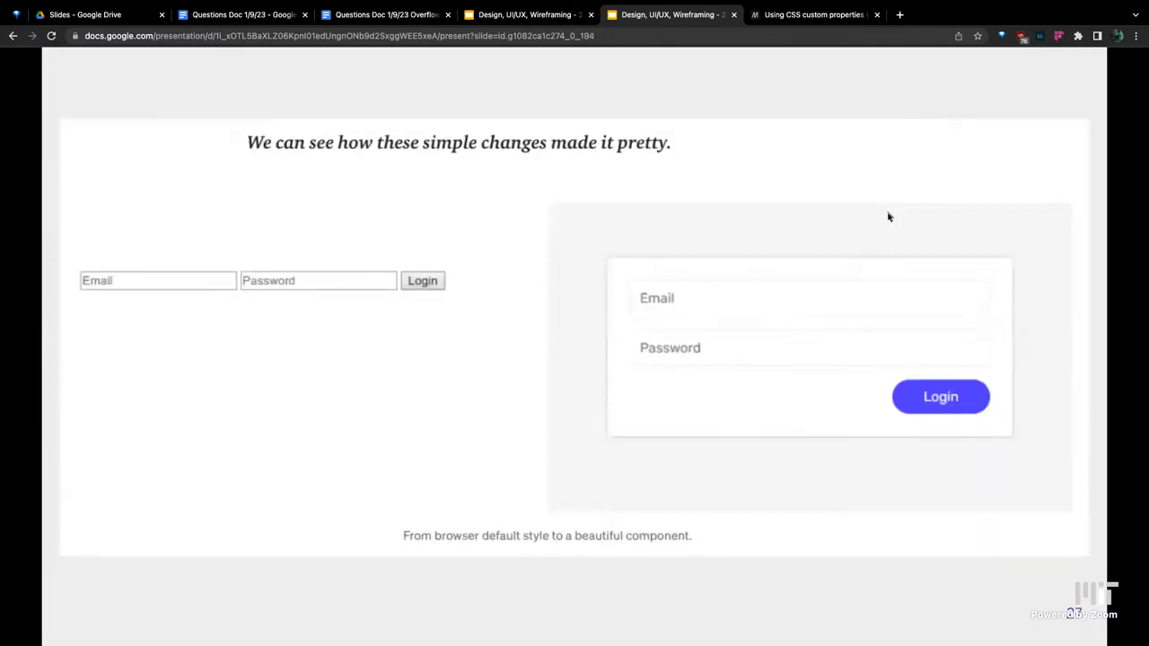
pyautogui.press('Right')
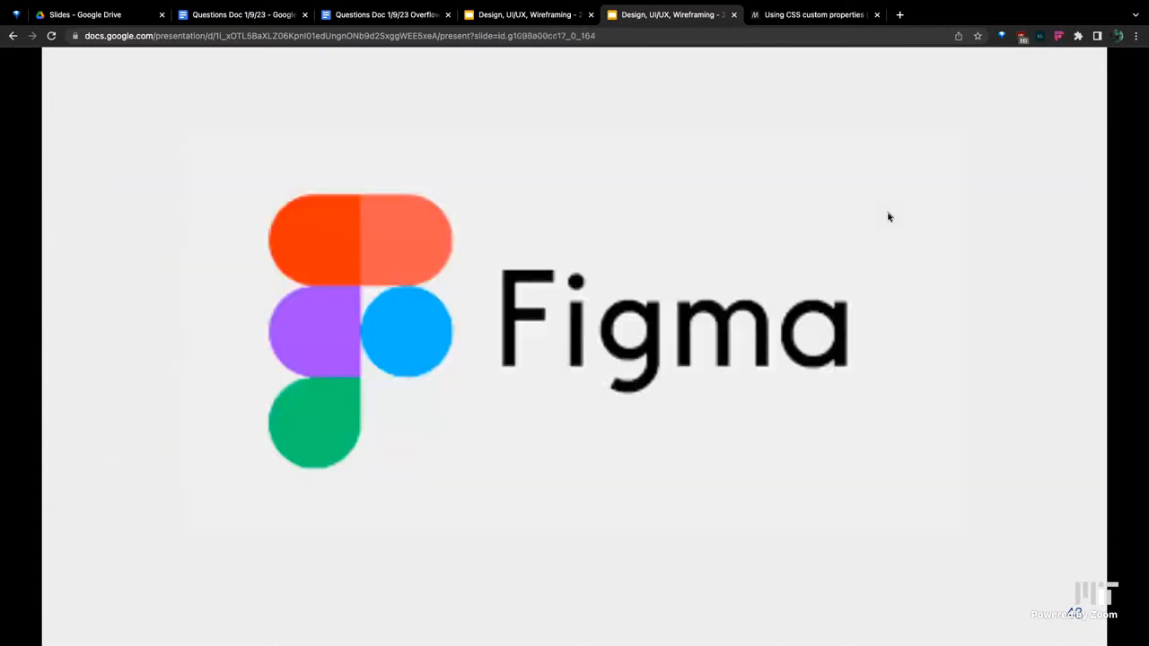
pyautogui.moveTo(652, 97)
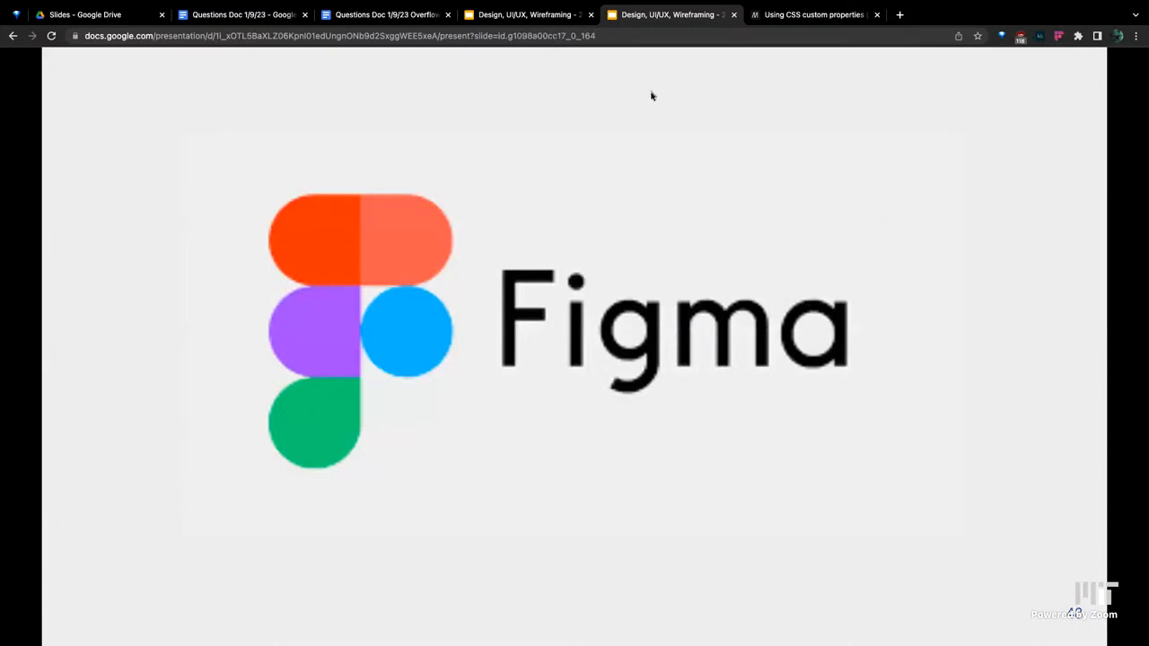
pyautogui.moveTo(539, 43)
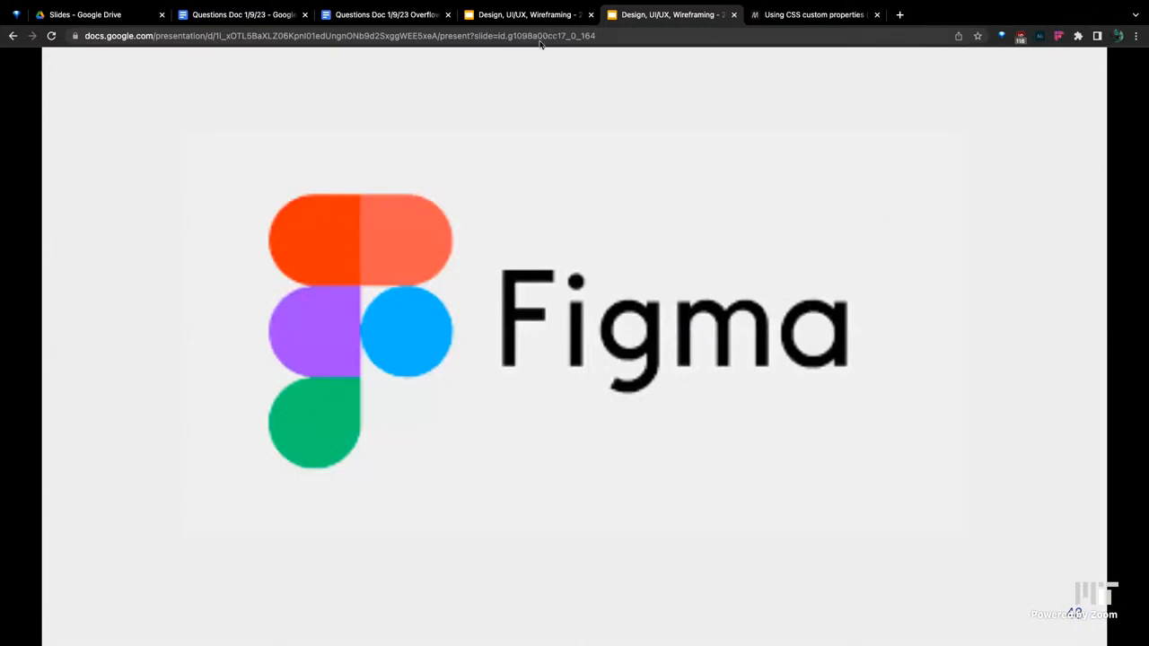
pyautogui.moveTo(614, 183)
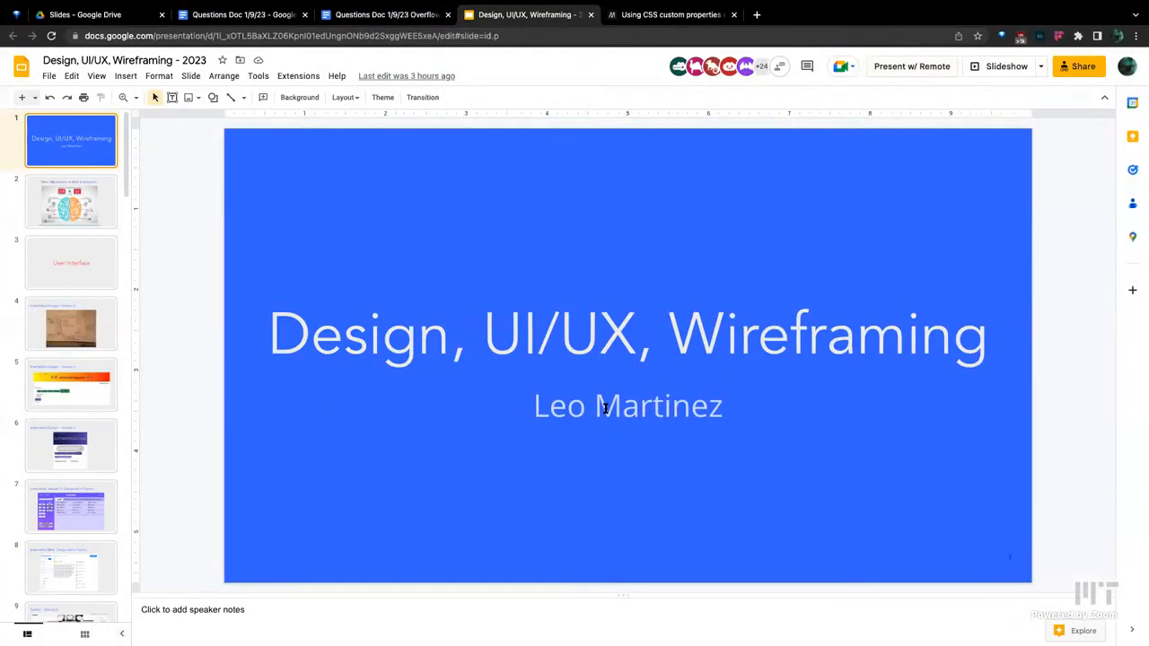
# Scroll the filmstrip down and select the last slide of the deck
pyautogui.scroll(-3)
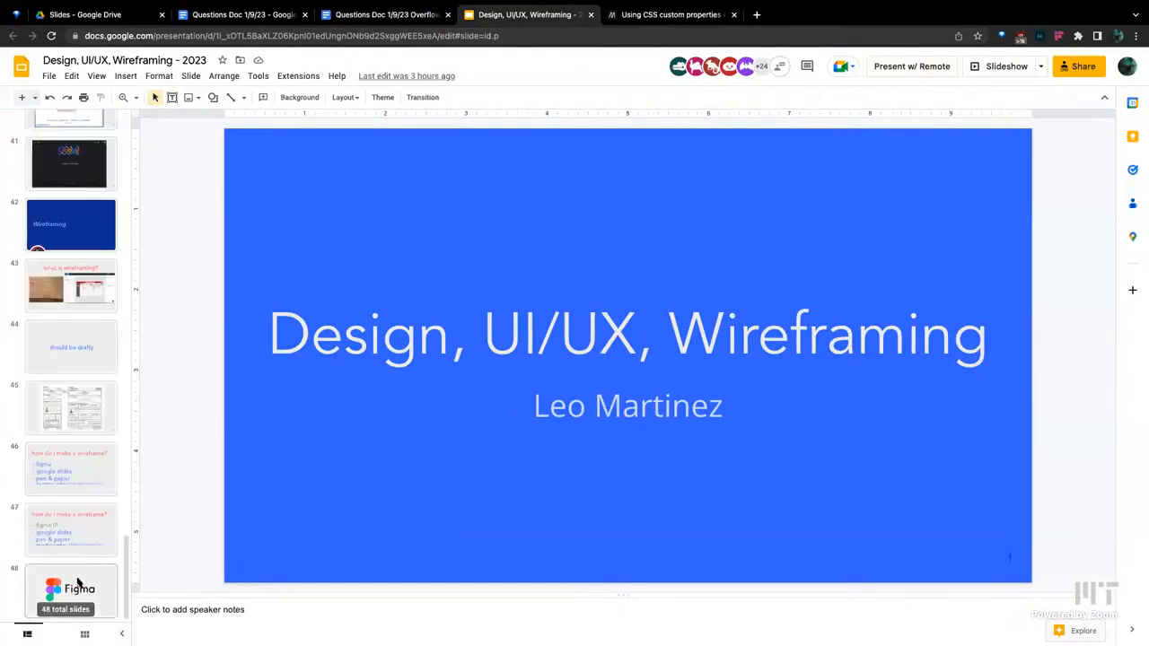
pyautogui.click(70, 589)
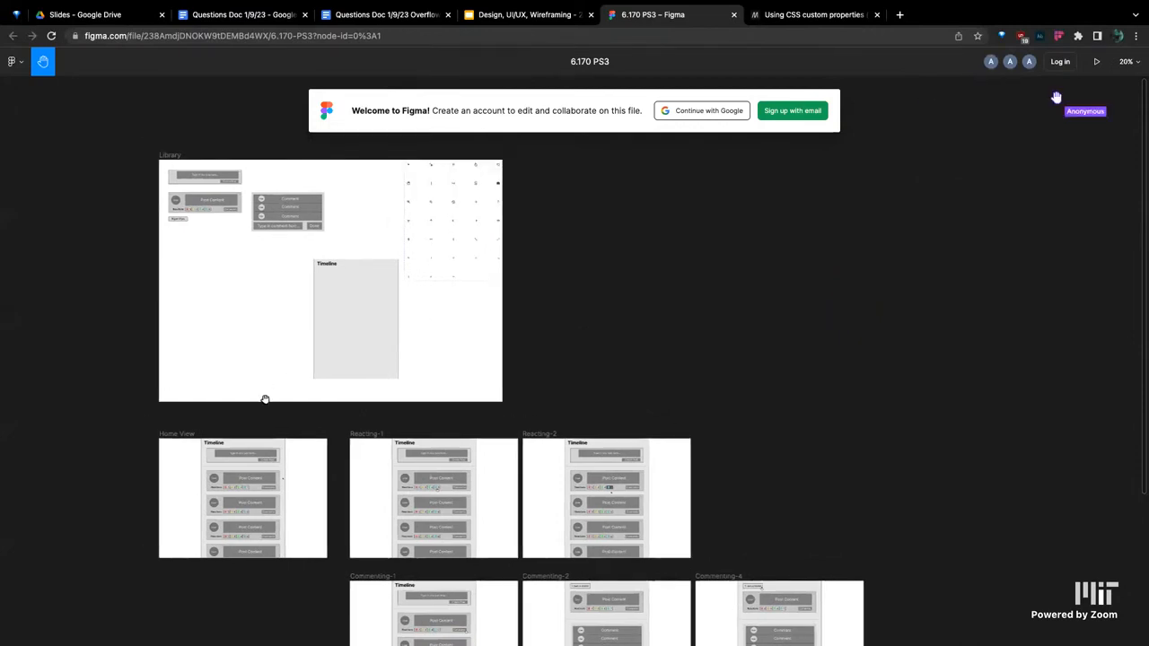
# Zoom into the Home View and Reacting timeline wireframes on the 6.170 PS3 board
pyautogui.scroll(-3)
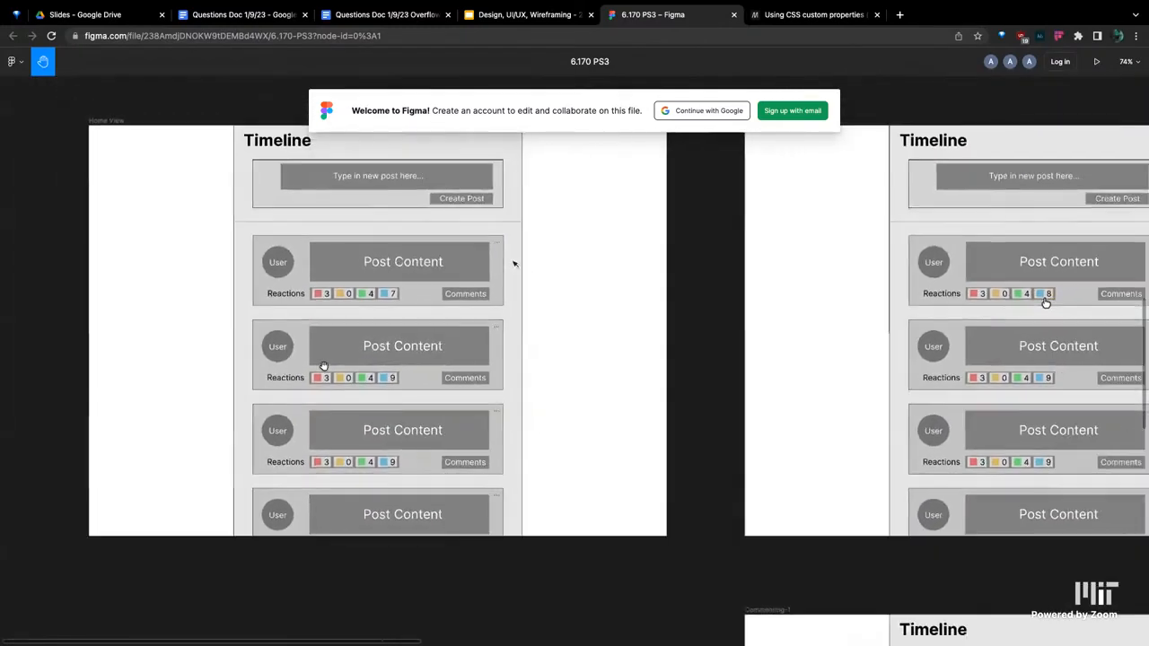
pyautogui.scroll(-3)
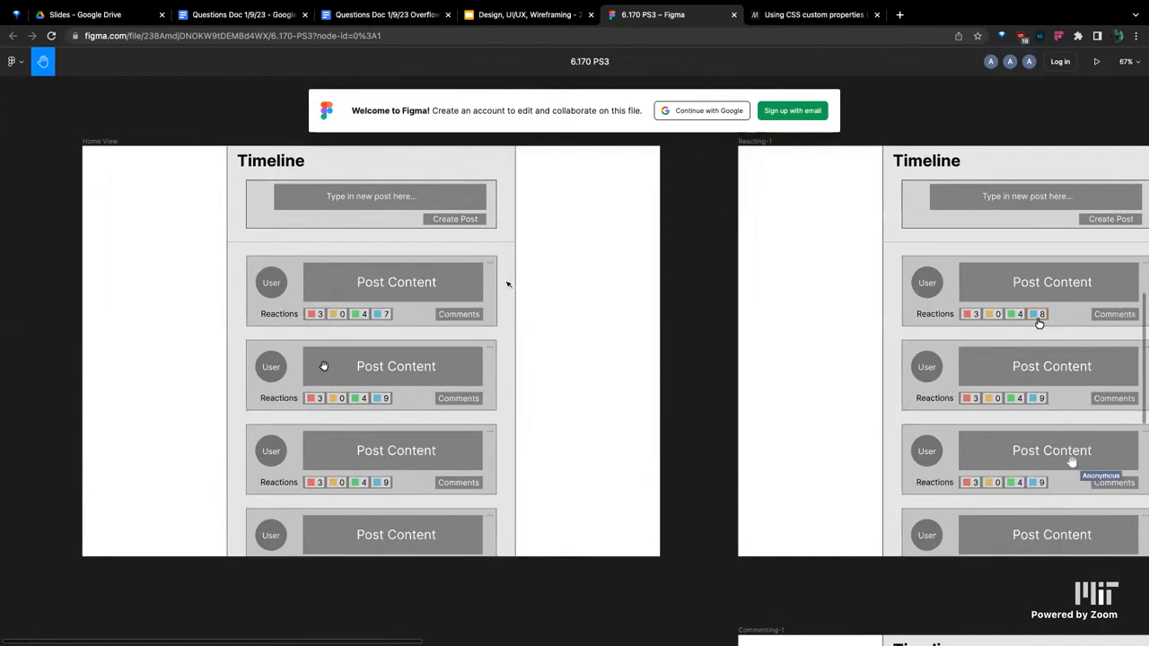
pyautogui.moveTo(776, 283)
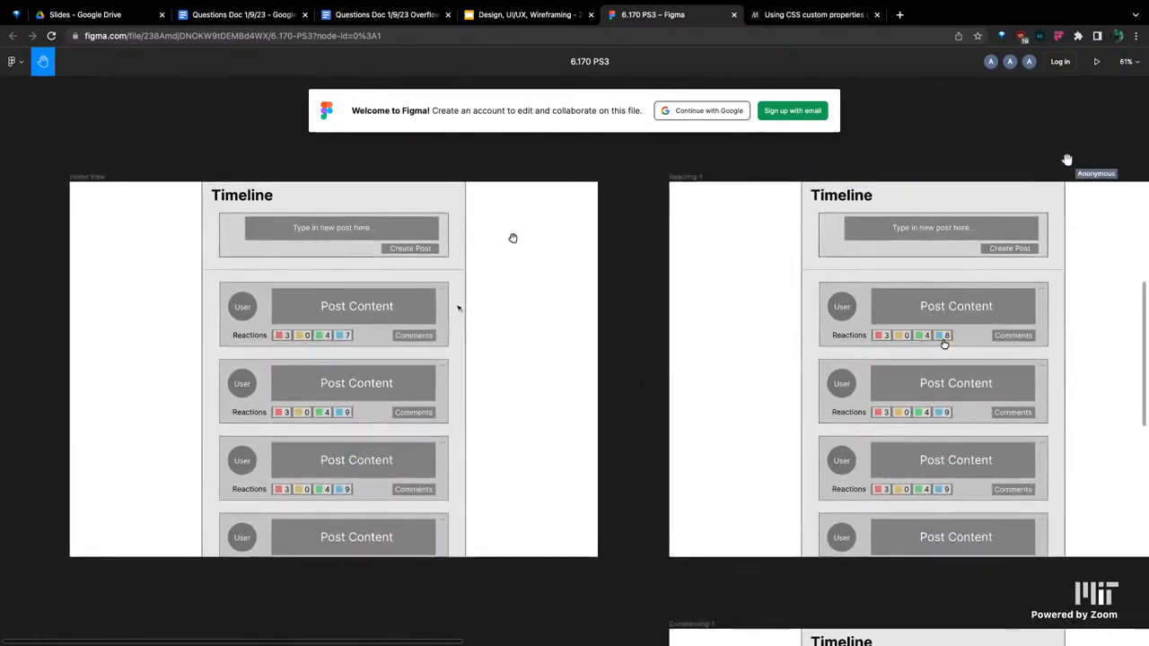
pyautogui.moveTo(841, 280)
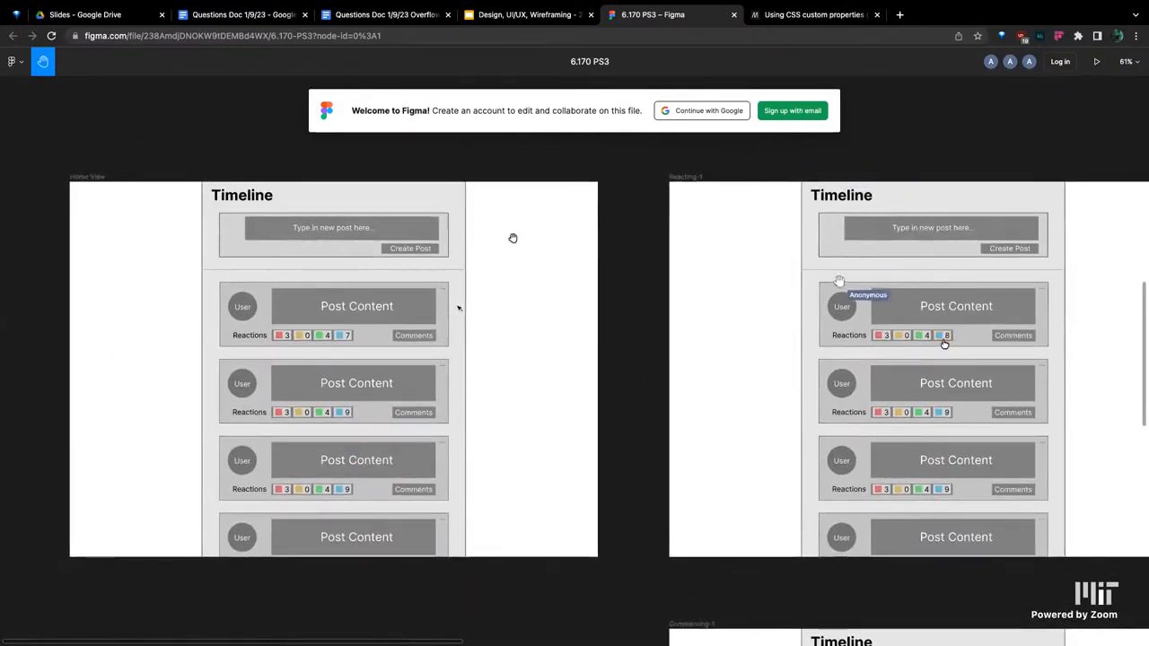
pyautogui.moveTo(452, 420)
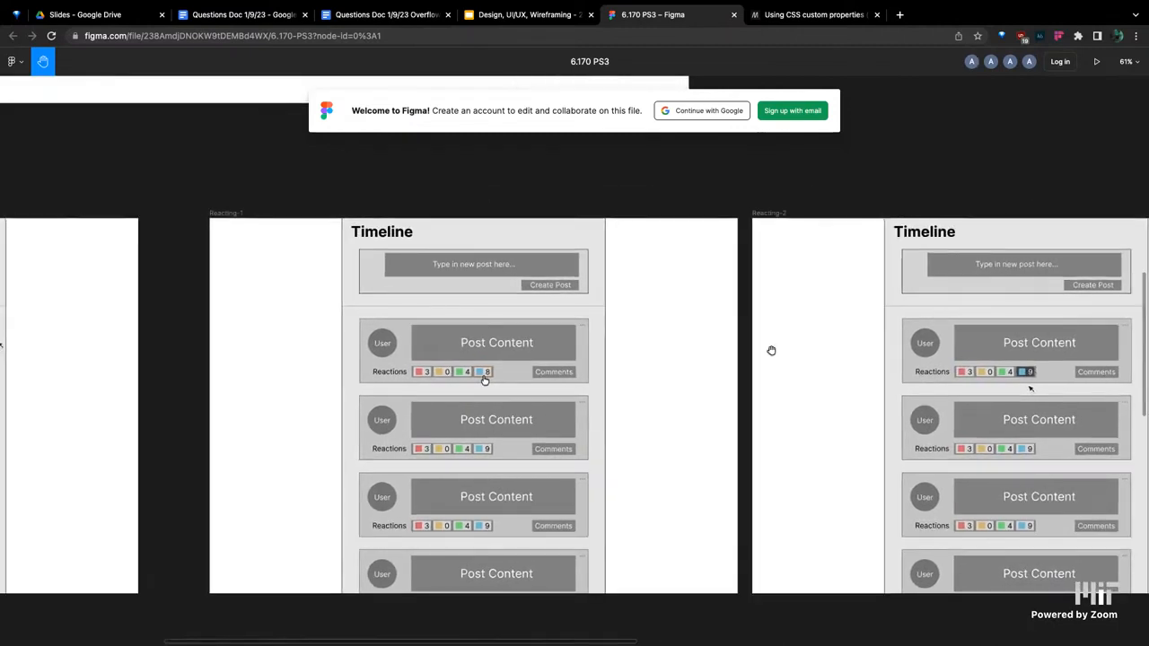
pyautogui.moveTo(296, 453)
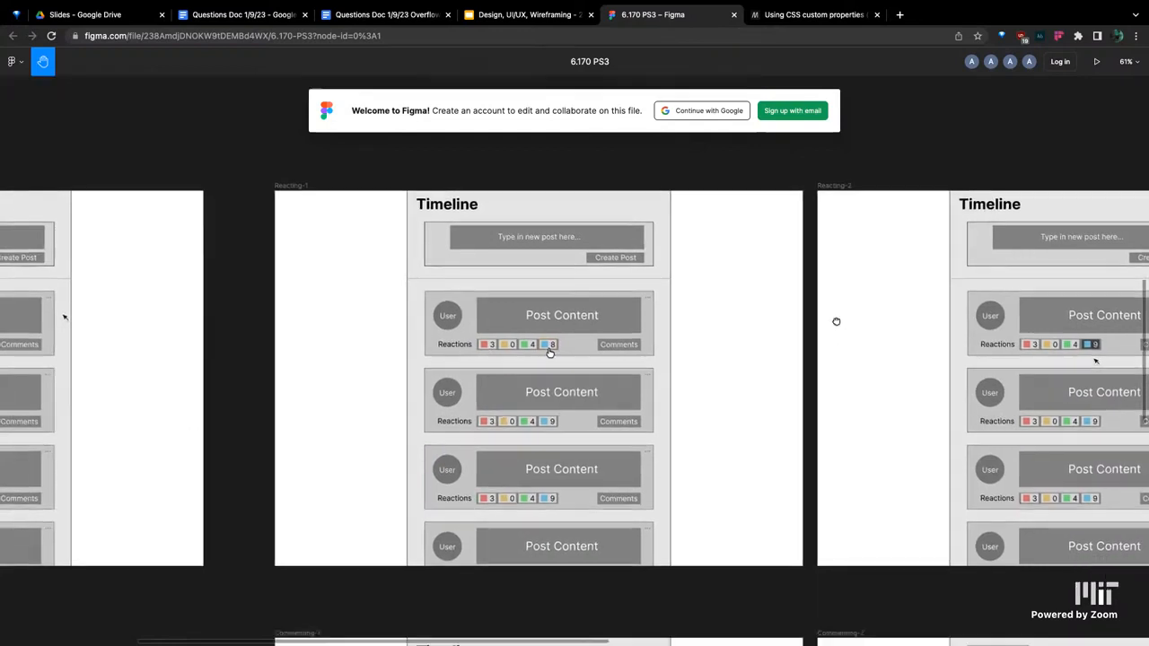
# Pan across the Reacting and Commenting wireframes, then pull back to an overview of all frames
pyautogui.scroll(-3)
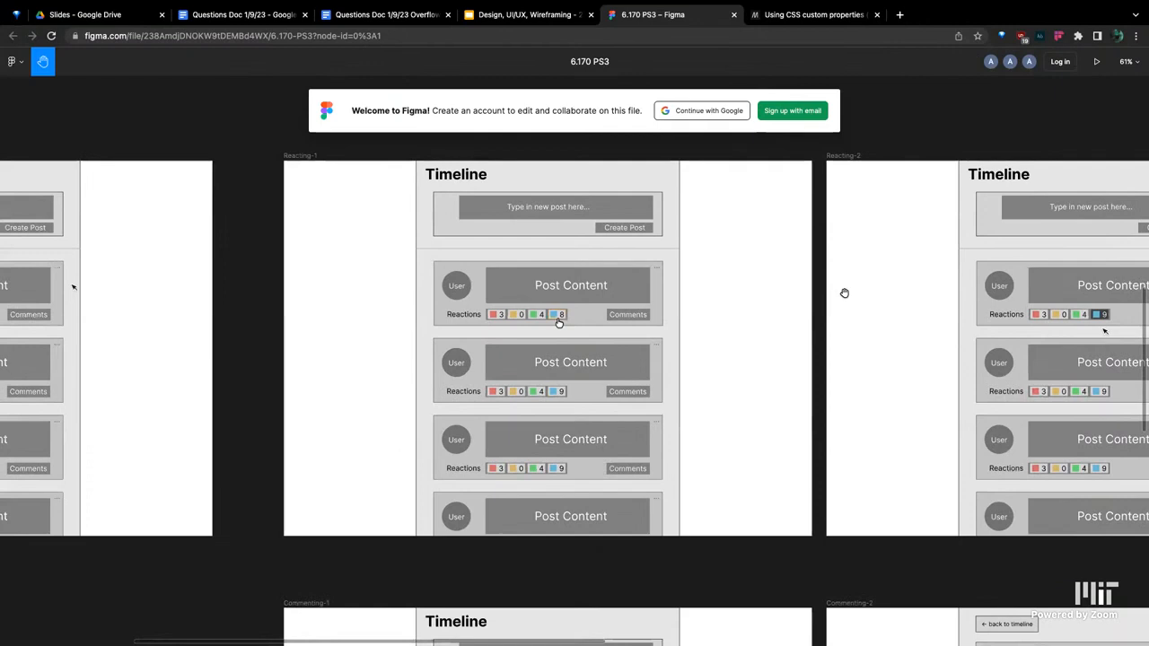
pyautogui.scroll(-3)
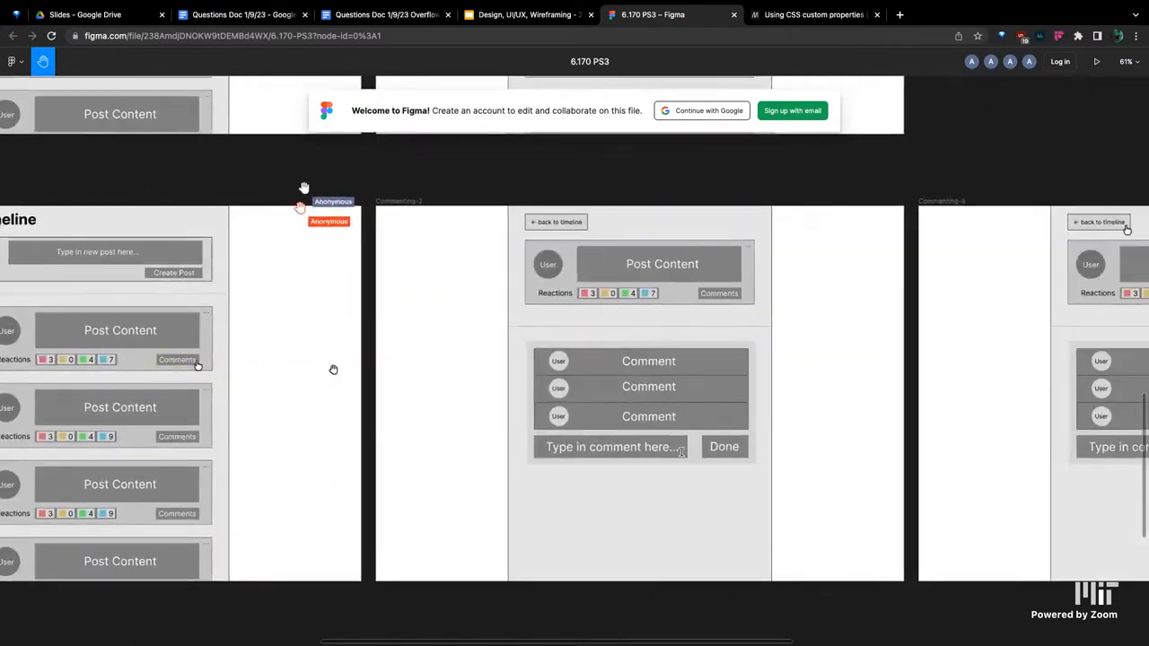
pyautogui.moveTo(799, 363)
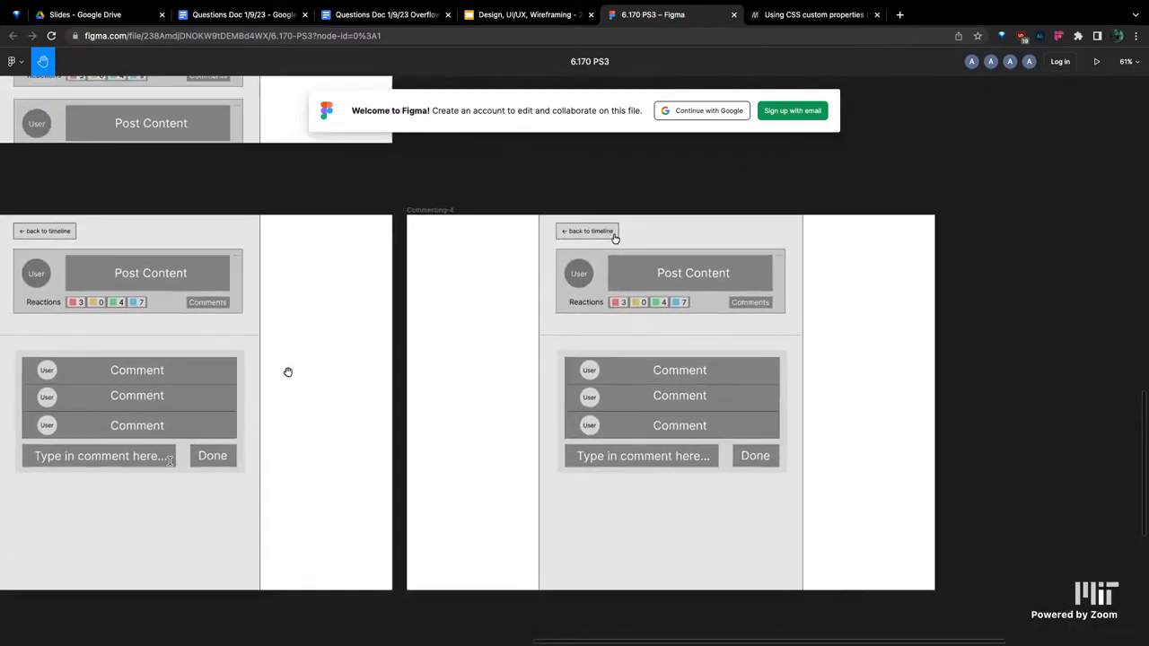
pyautogui.scroll(-3)
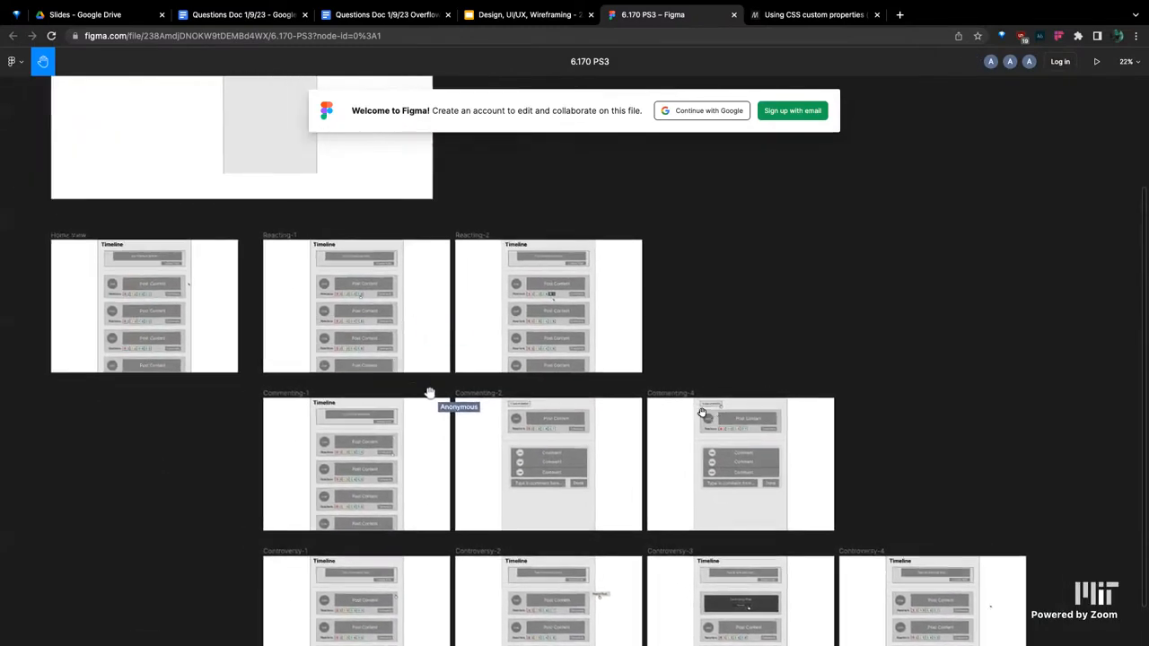
pyautogui.scroll(-3)
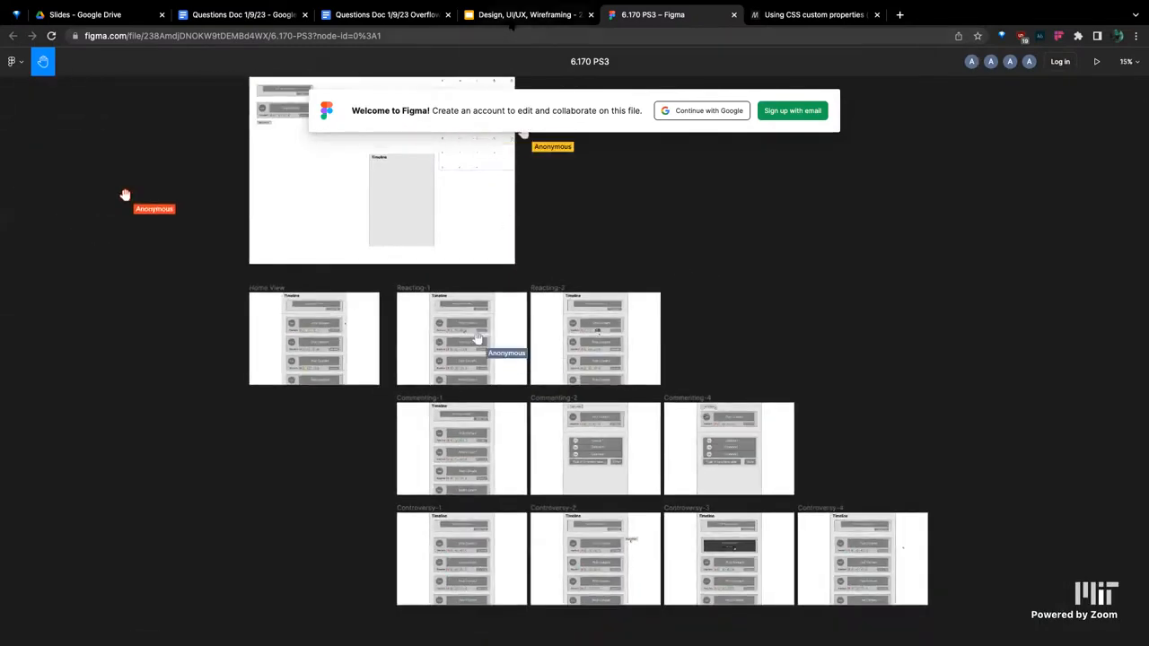
# Switch to the Dashboard App UI KIT file and frame its light and dark screen rows
pyautogui.click(528, 14)
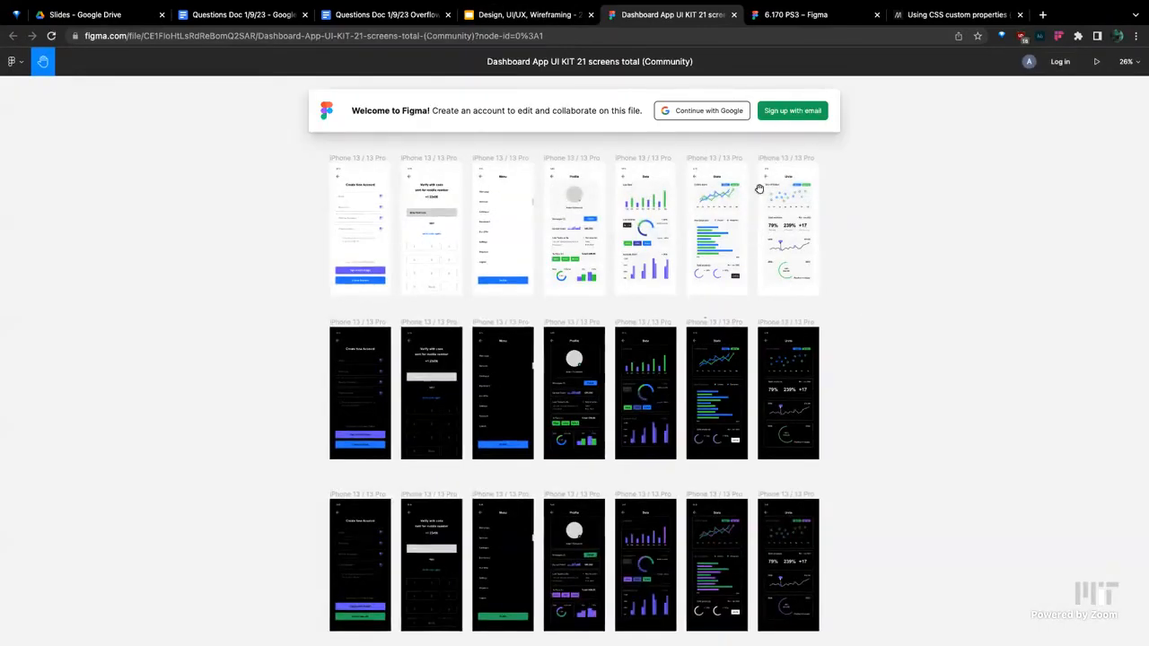
pyautogui.scroll(-3)
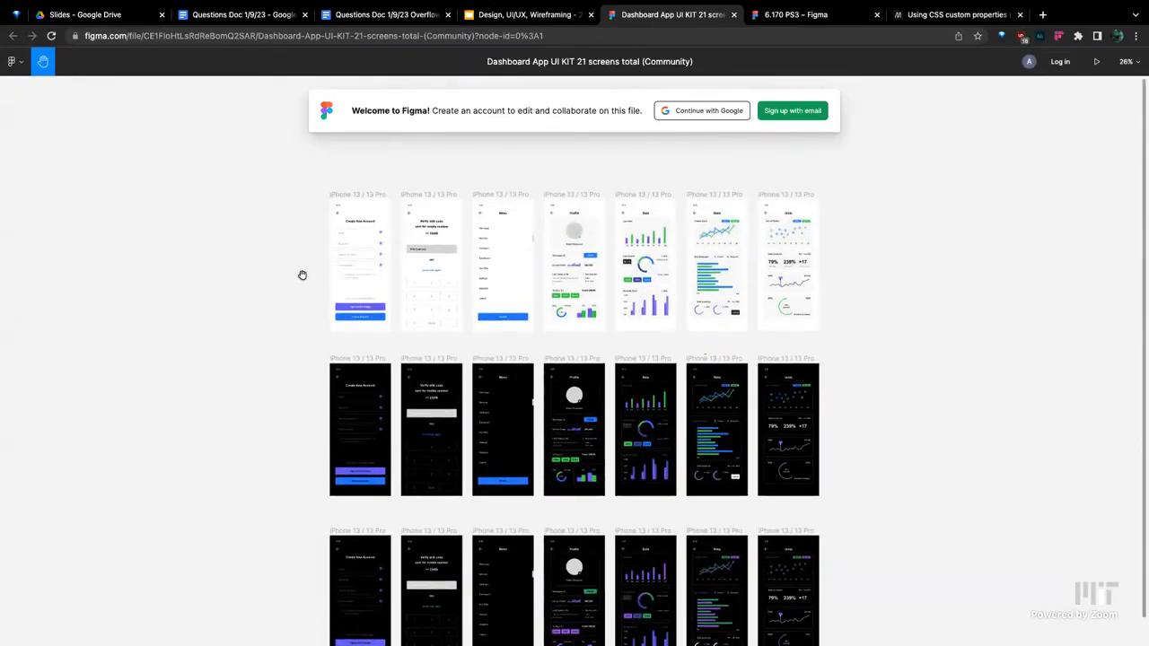
pyautogui.scroll(3)
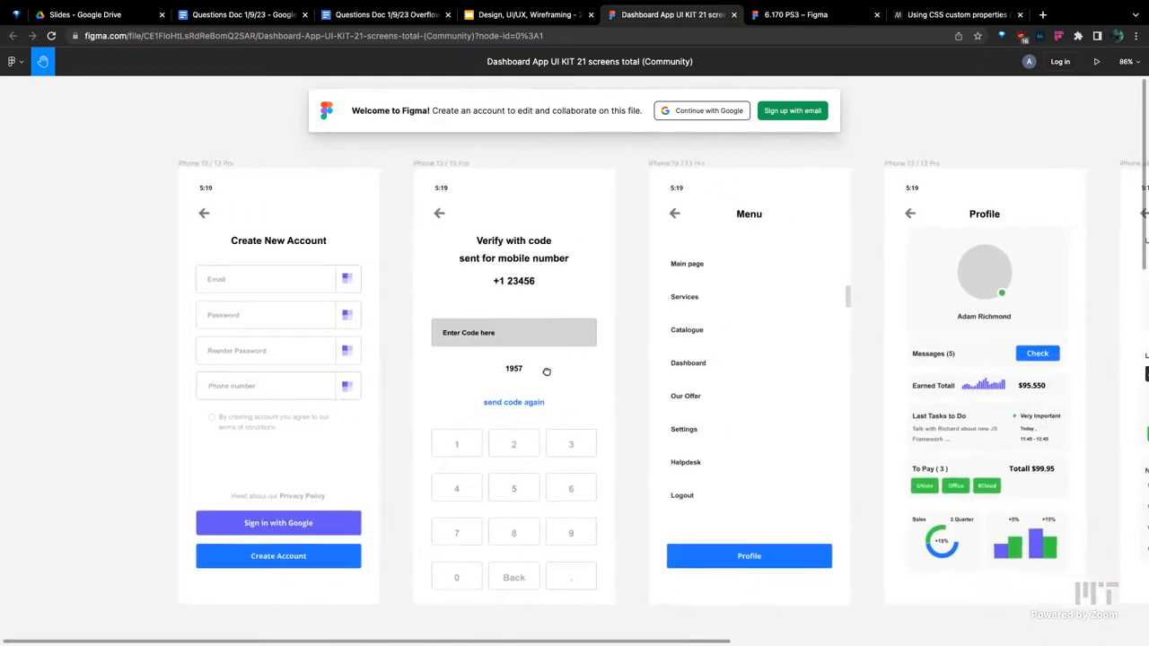
pyautogui.hscroll(3)
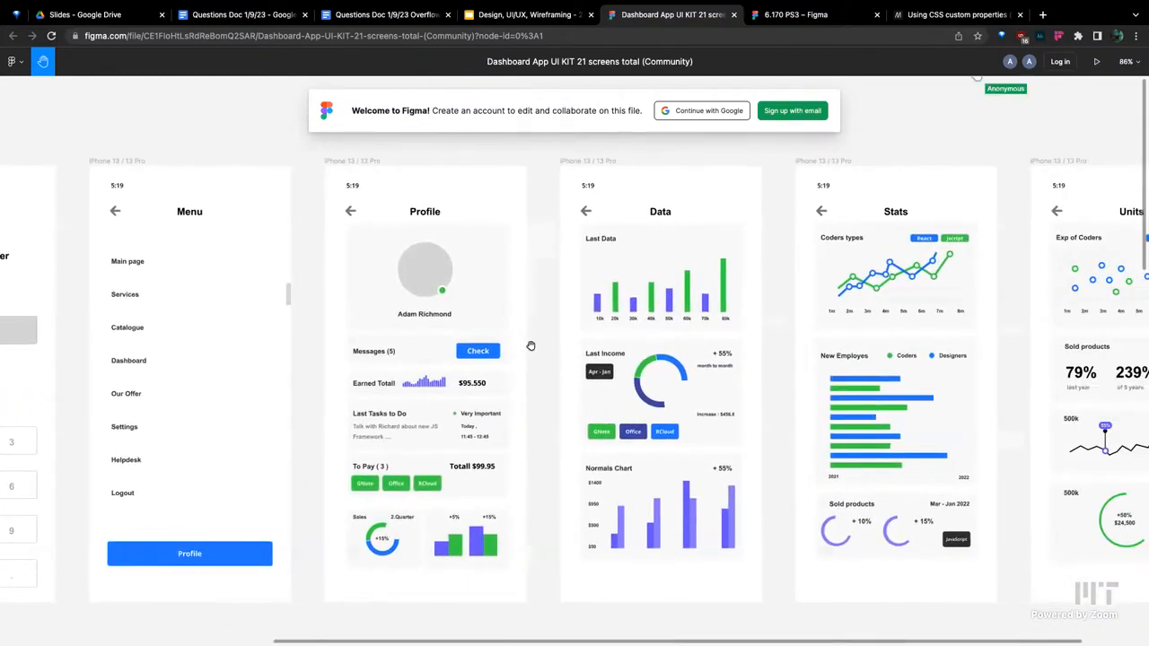
pyautogui.moveTo(580, 409)
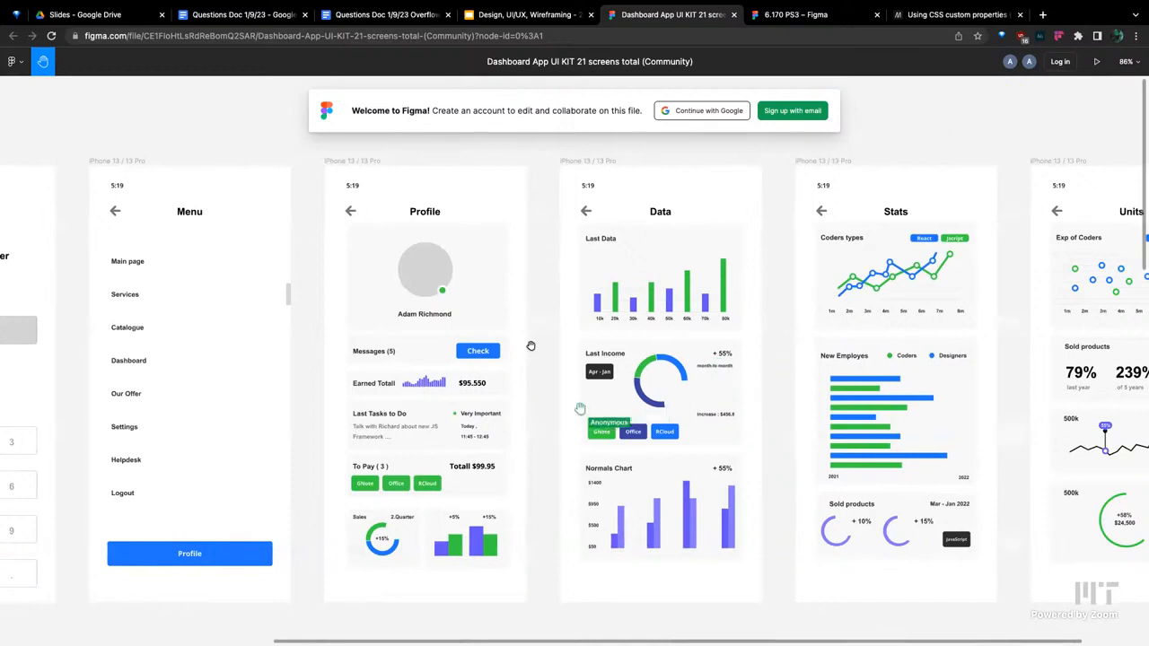
pyautogui.moveTo(538, 384)
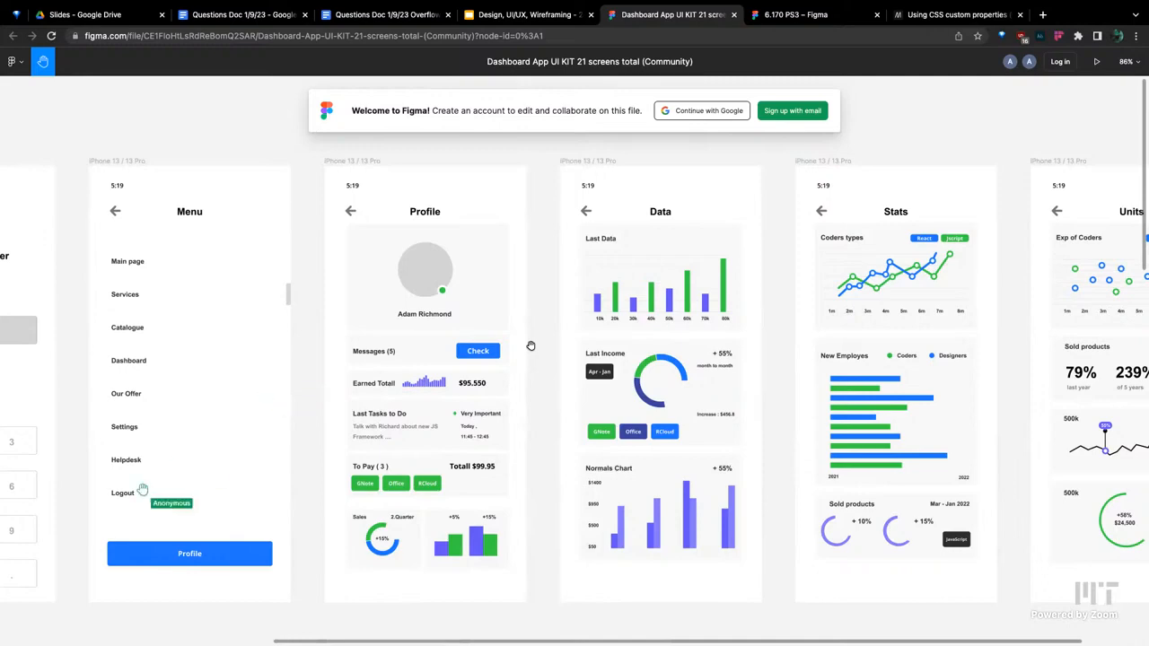
pyautogui.moveTo(32, 636)
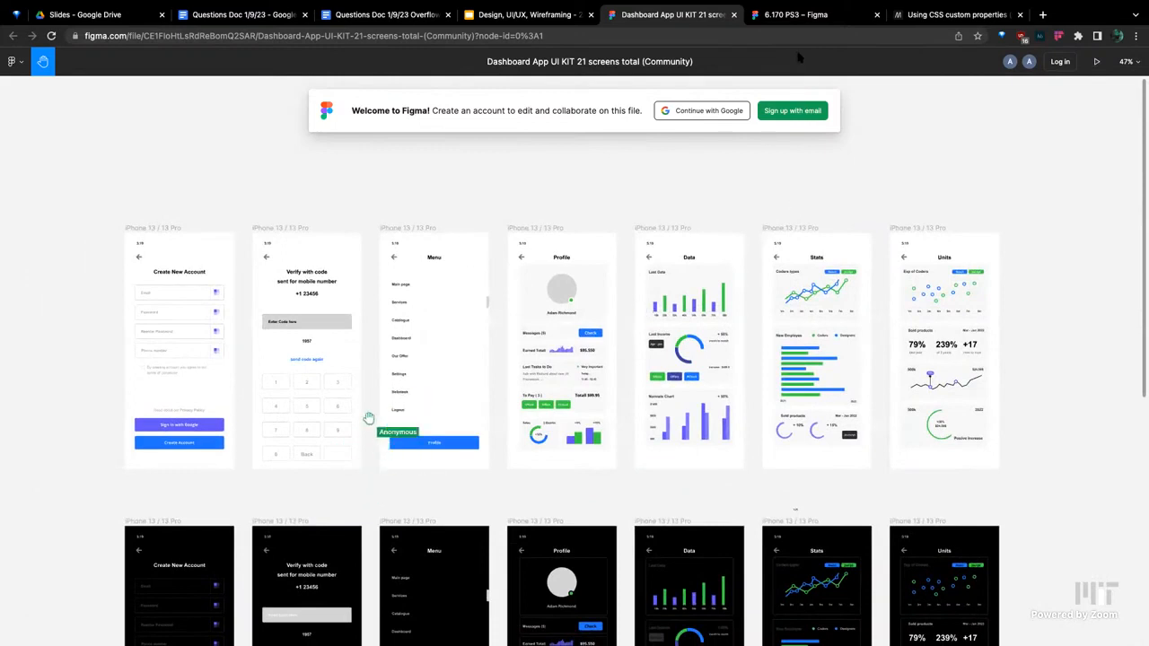
pyautogui.moveTo(352, 471)
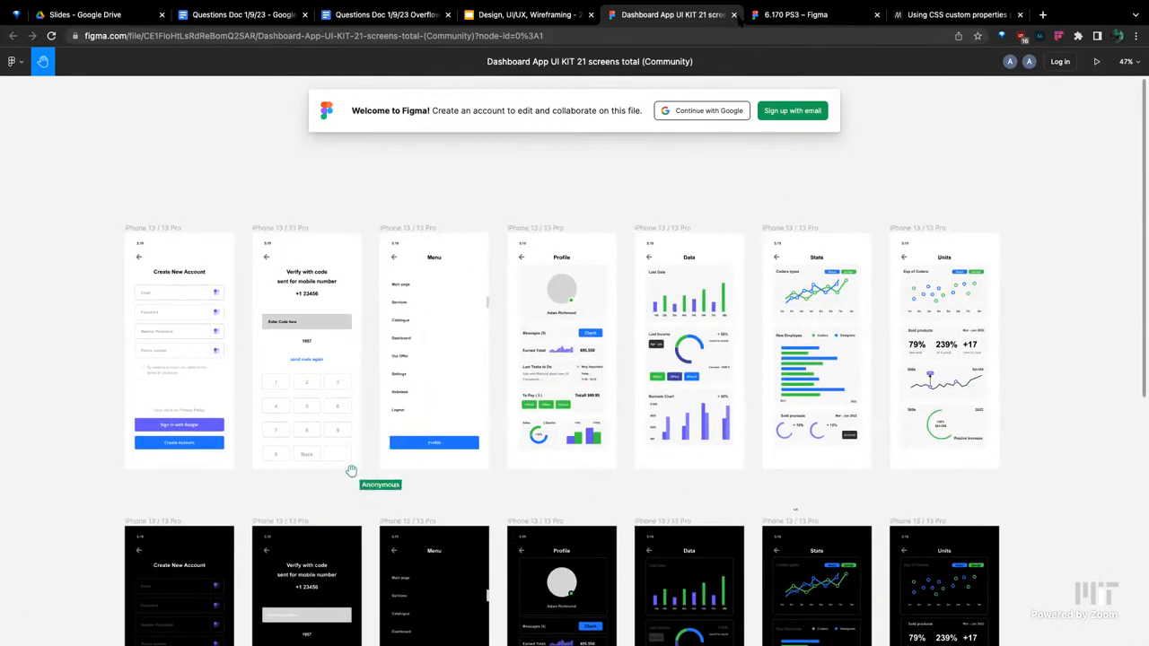
pyautogui.moveTo(359, 494)
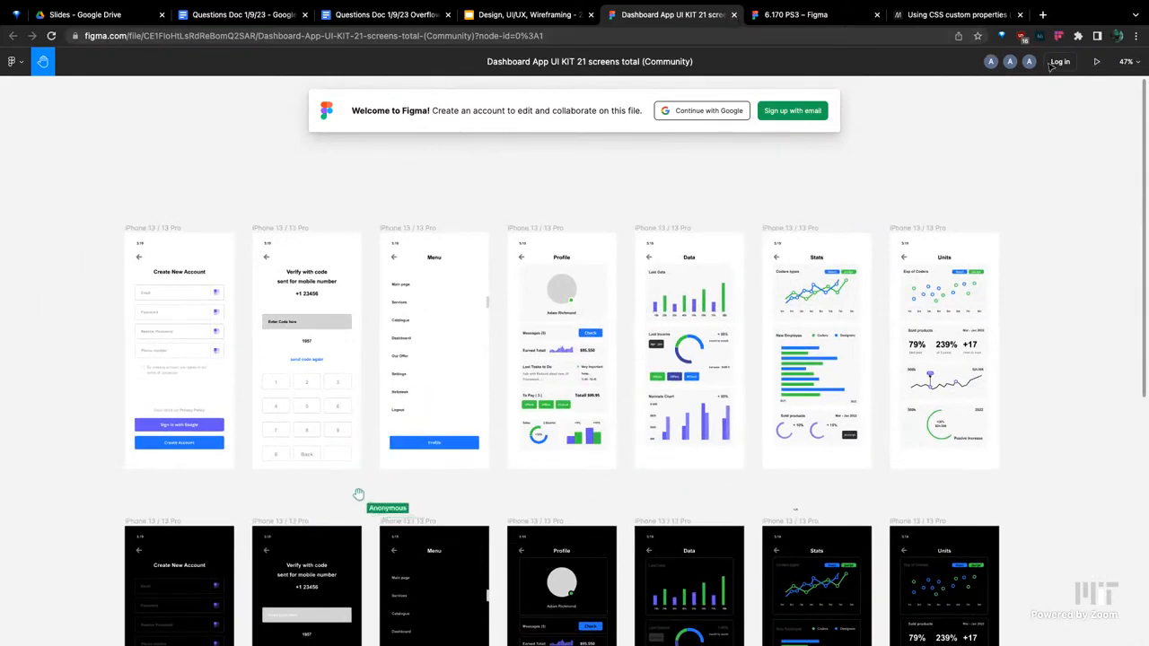
# Select the Figma community file URL in the address bar to copy the link
pyautogui.click(12, 61)
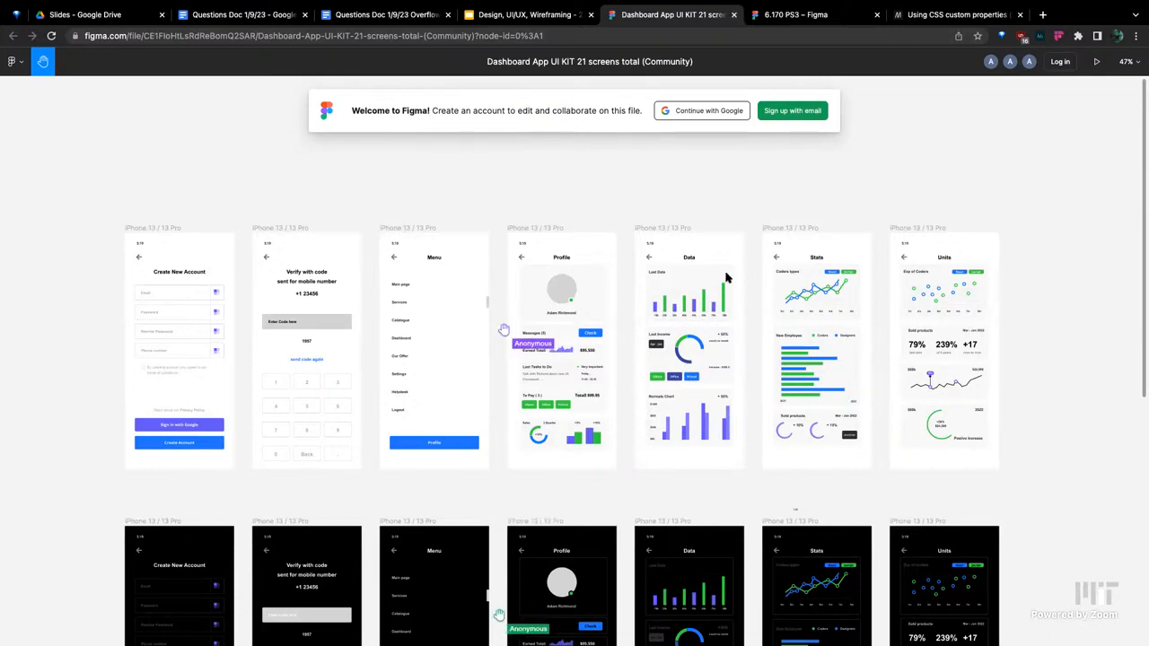
pyautogui.click(314, 36)
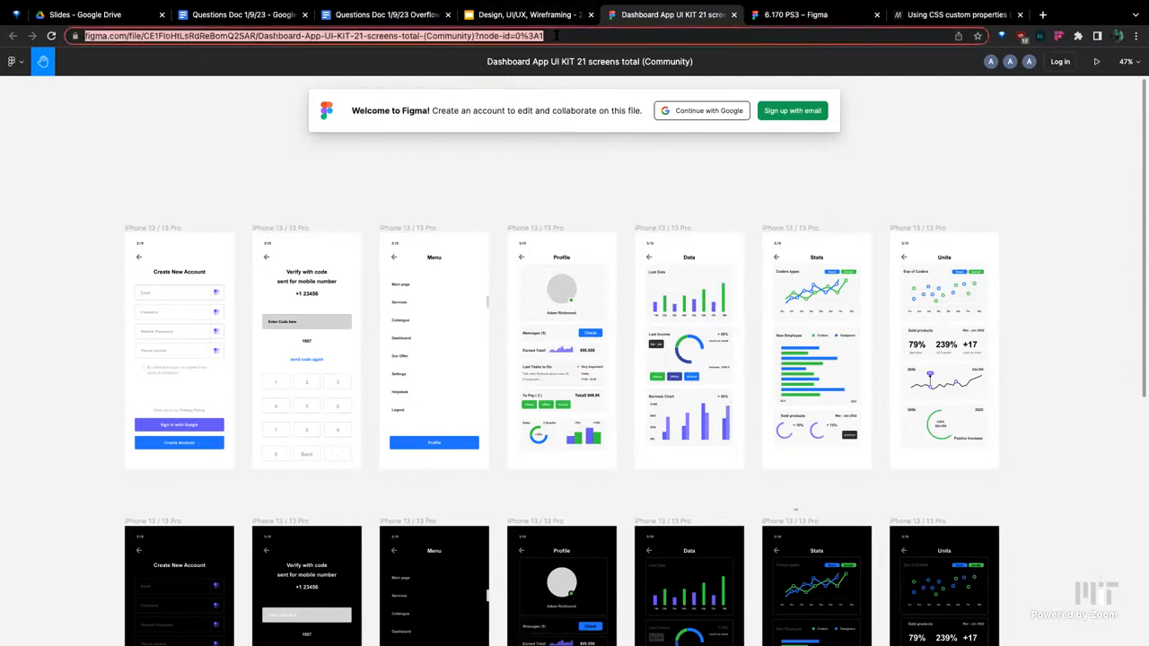
pyautogui.moveTo(568, 94)
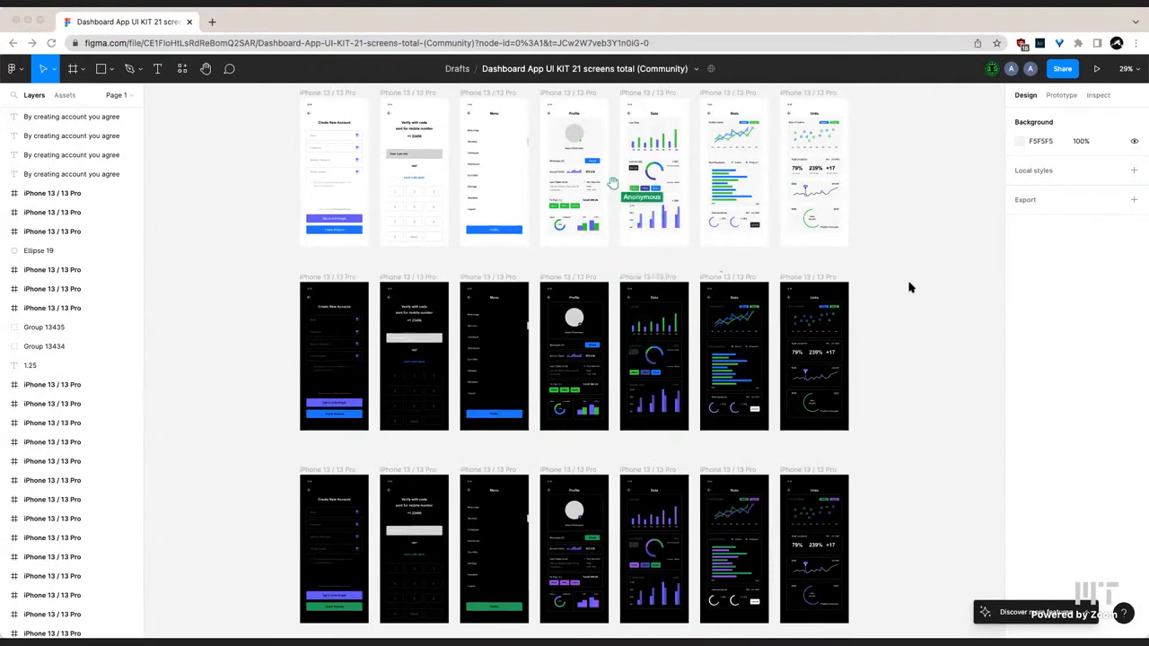
pyautogui.moveTo(255, 284)
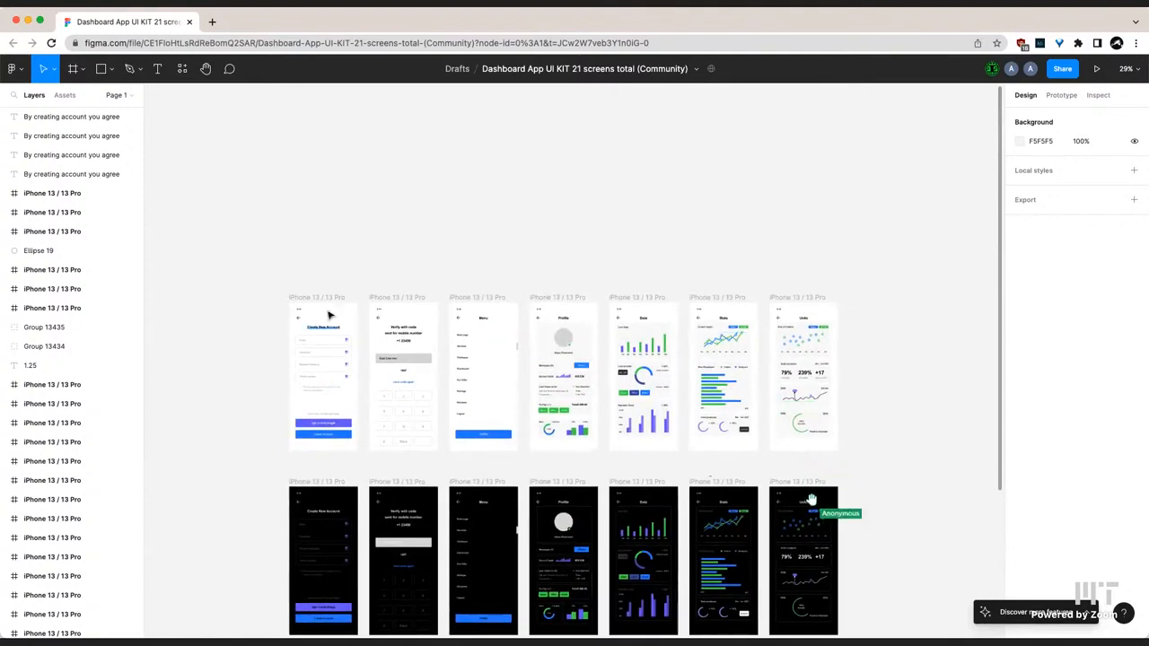
# Select the Create New Account iPhone frame to show its Design panel properties
pyautogui.click(323, 375)
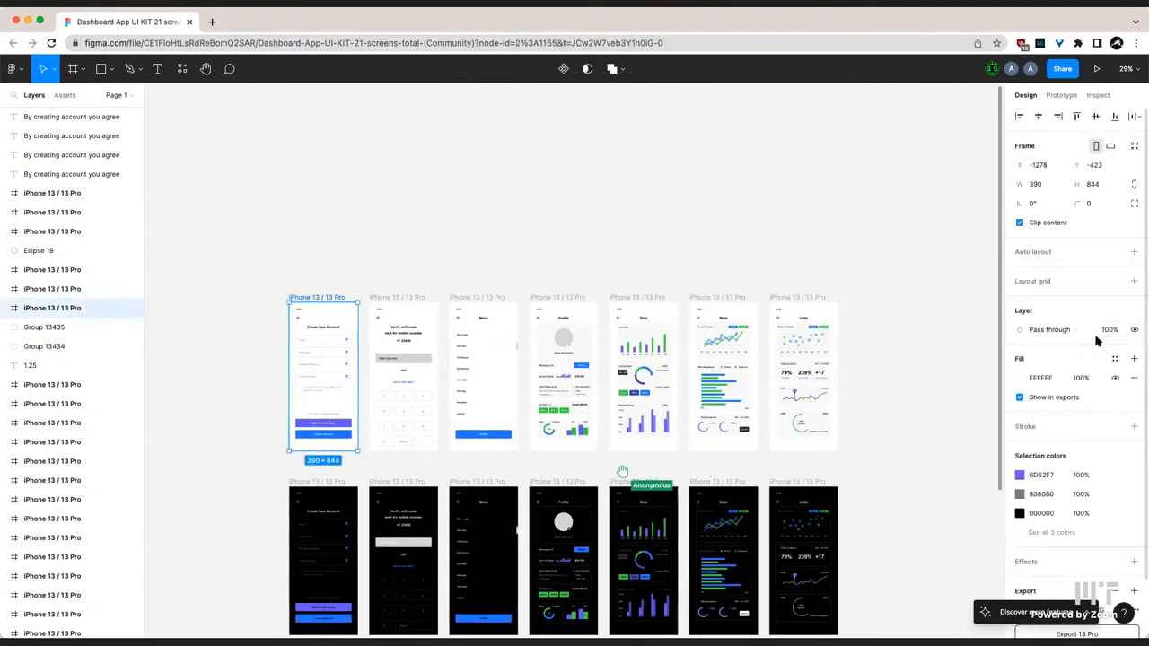
pyautogui.moveTo(309, 381)
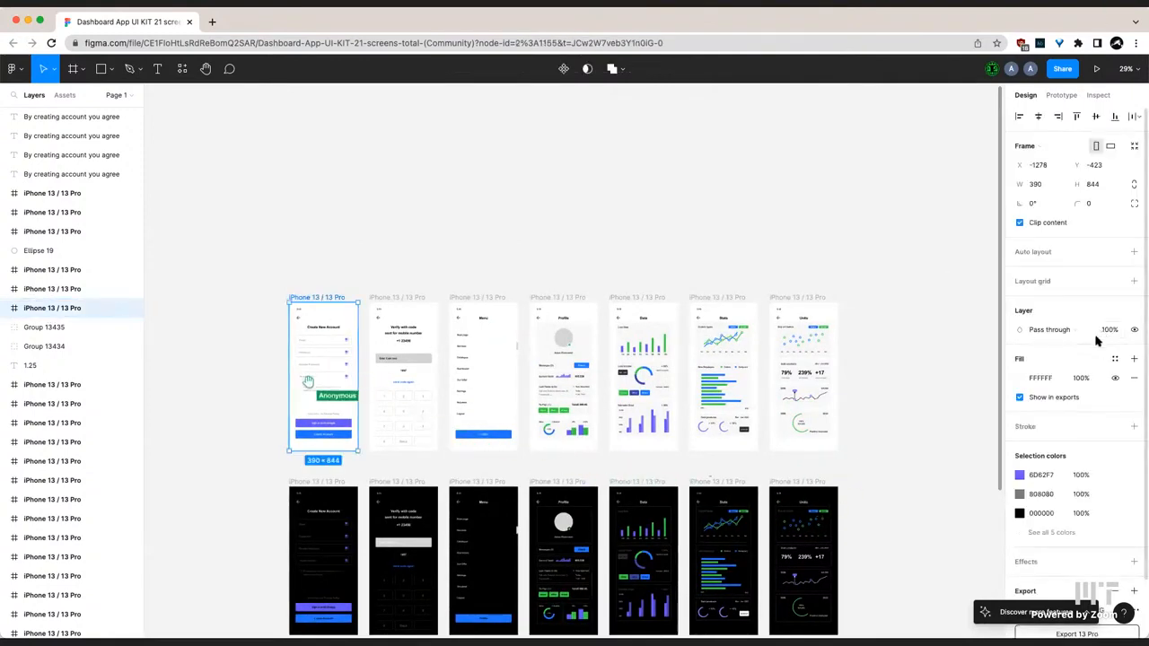
pyautogui.moveTo(237, 406)
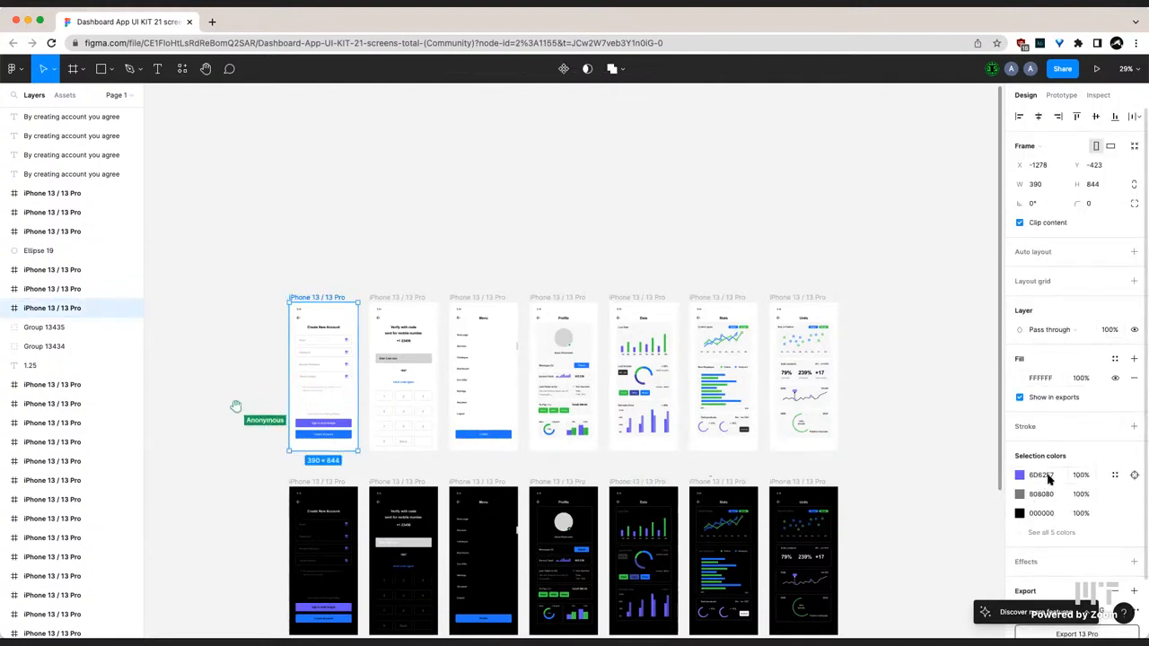
pyautogui.moveTo(643, 363)
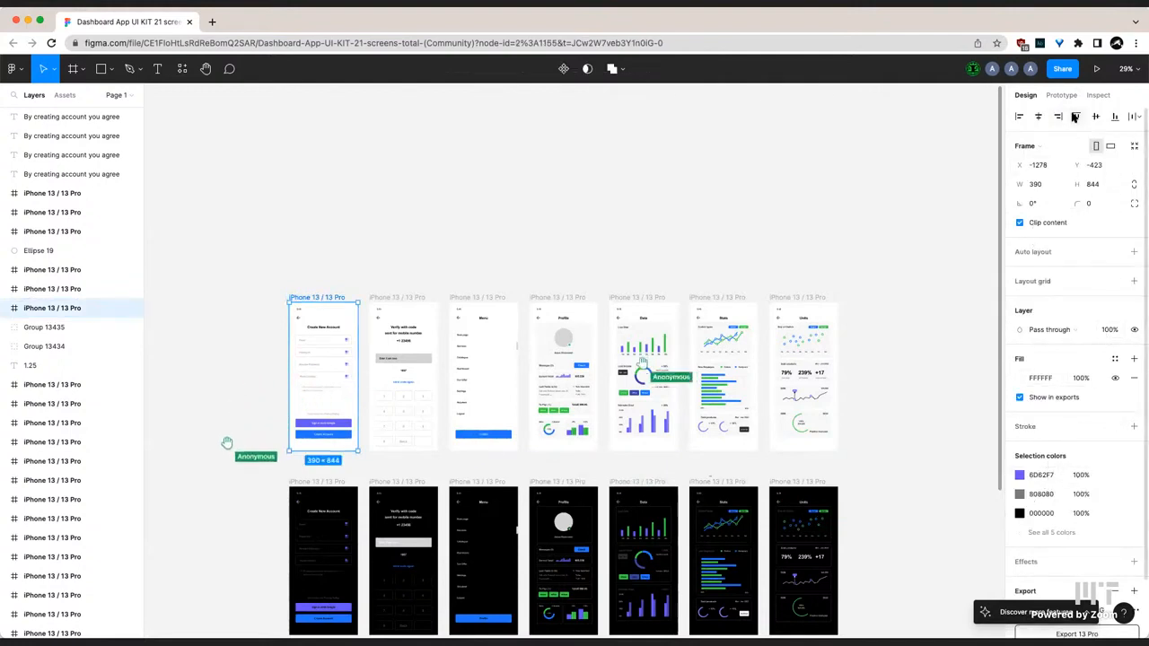
pyautogui.moveTo(575, 392)
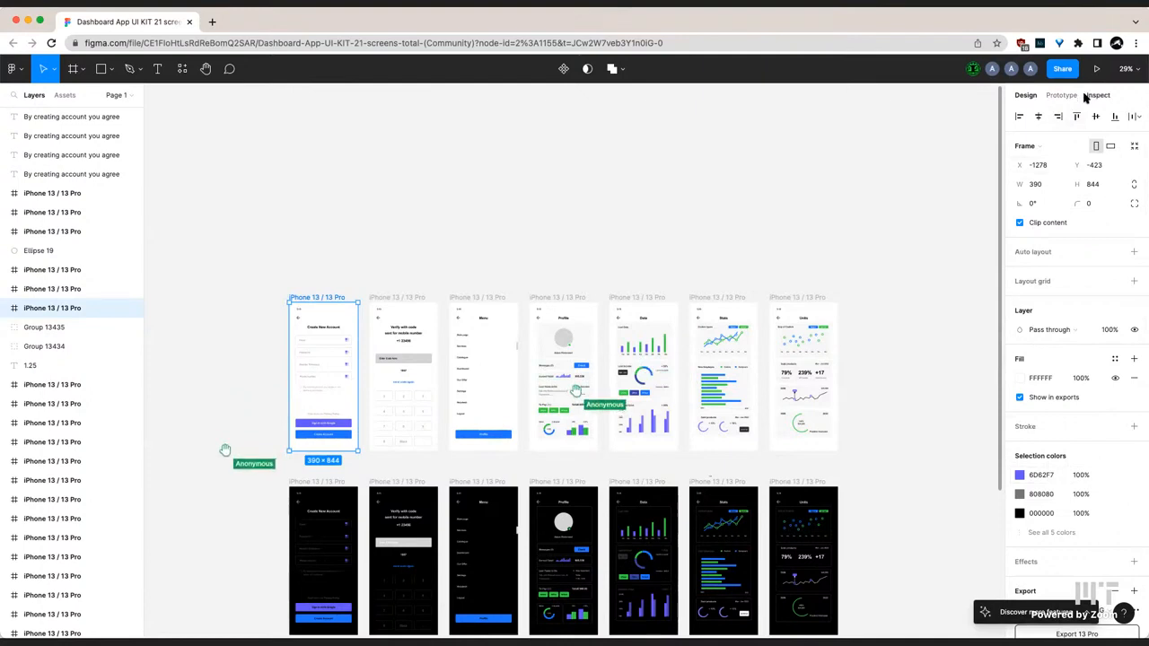
# Inspect the Sign in with Google button and keep its code output set to CSS
pyautogui.click(1098, 96)
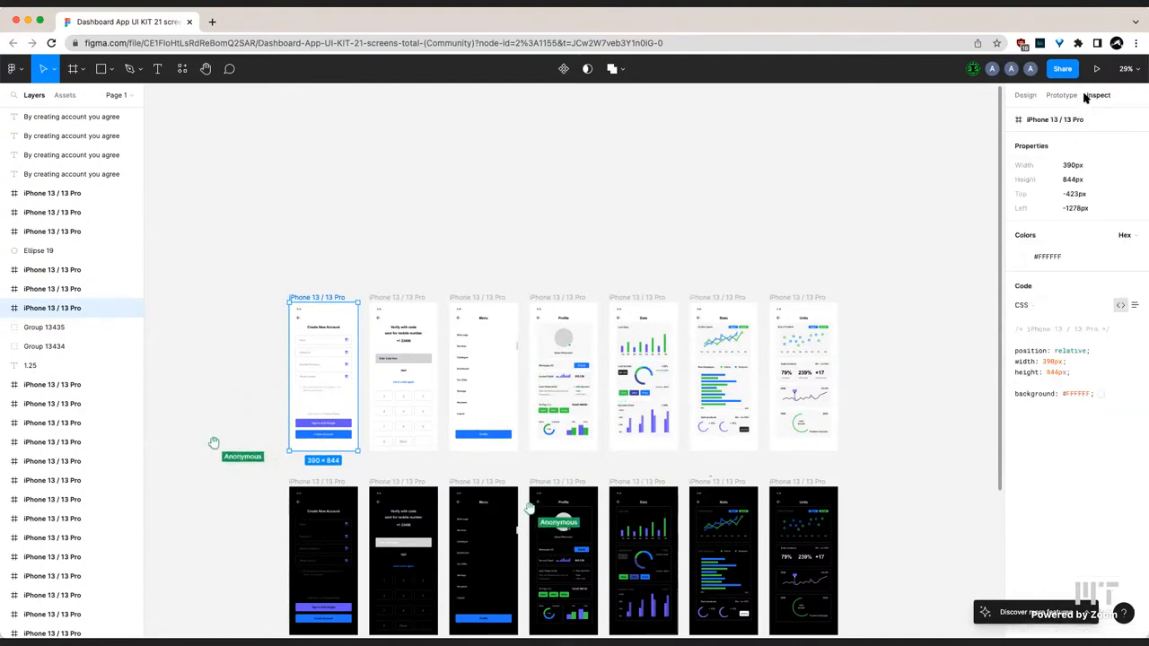
pyautogui.moveTo(538, 151)
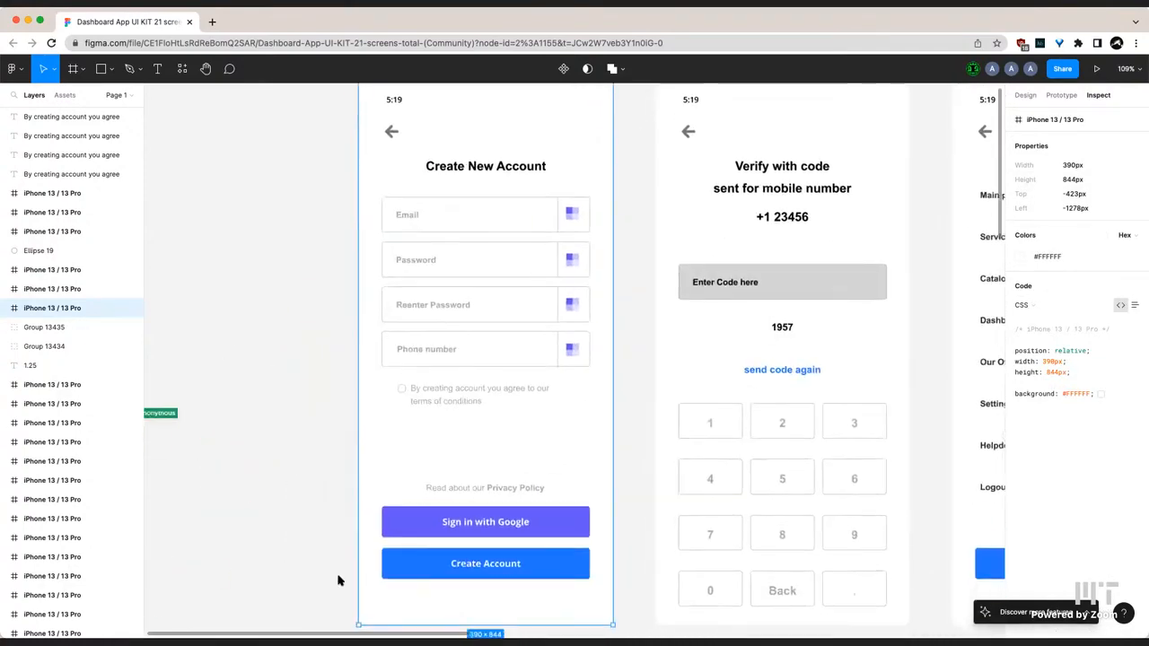
pyautogui.click(485, 521)
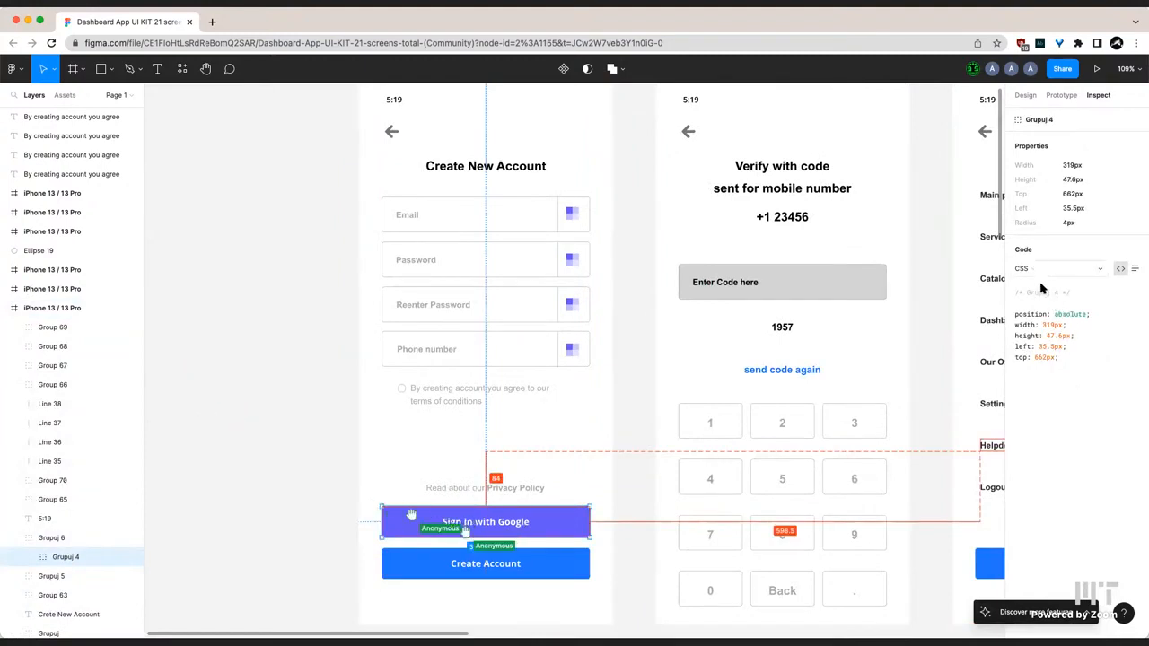
pyautogui.click(1059, 269)
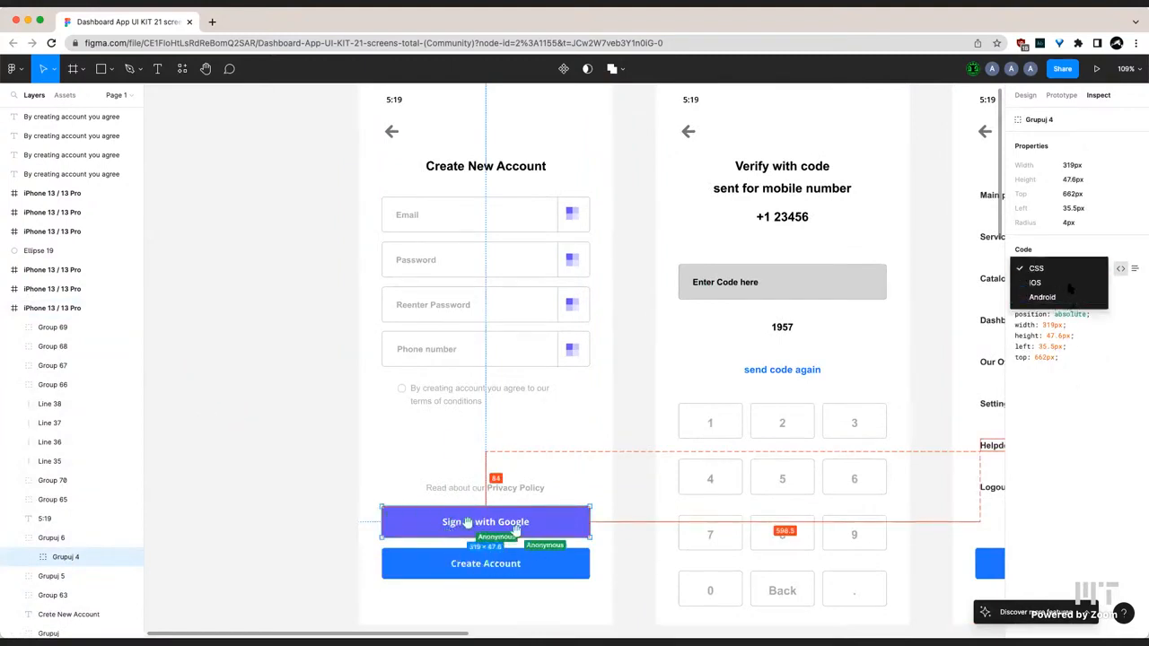
pyautogui.click(1036, 270)
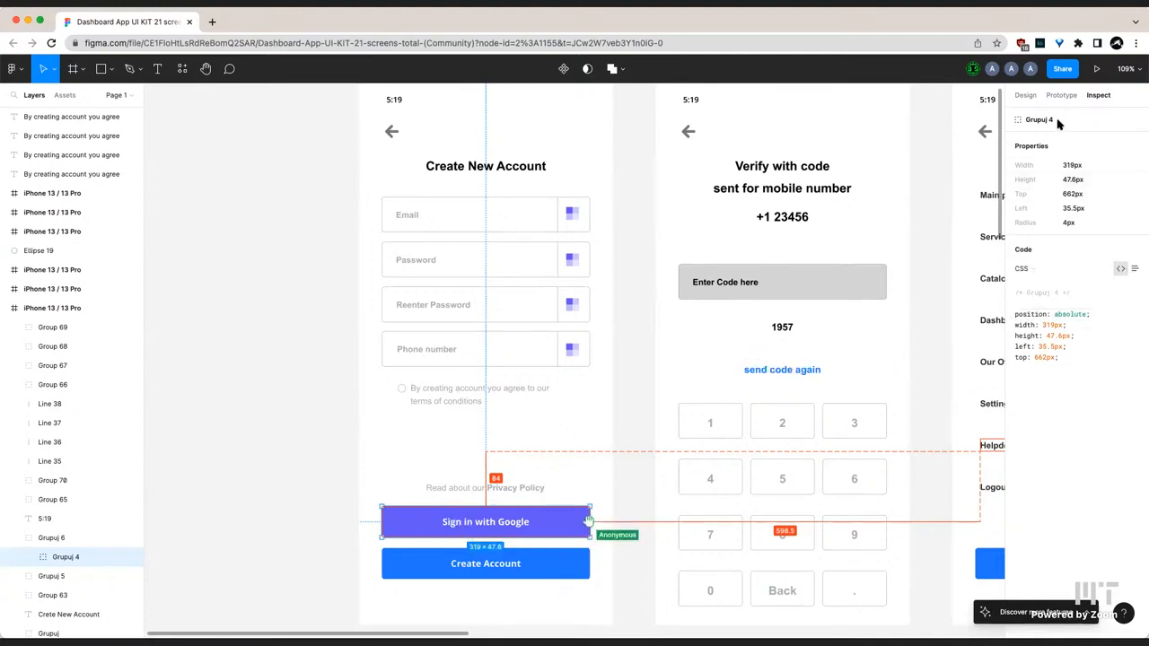
pyautogui.moveTo(663, 208)
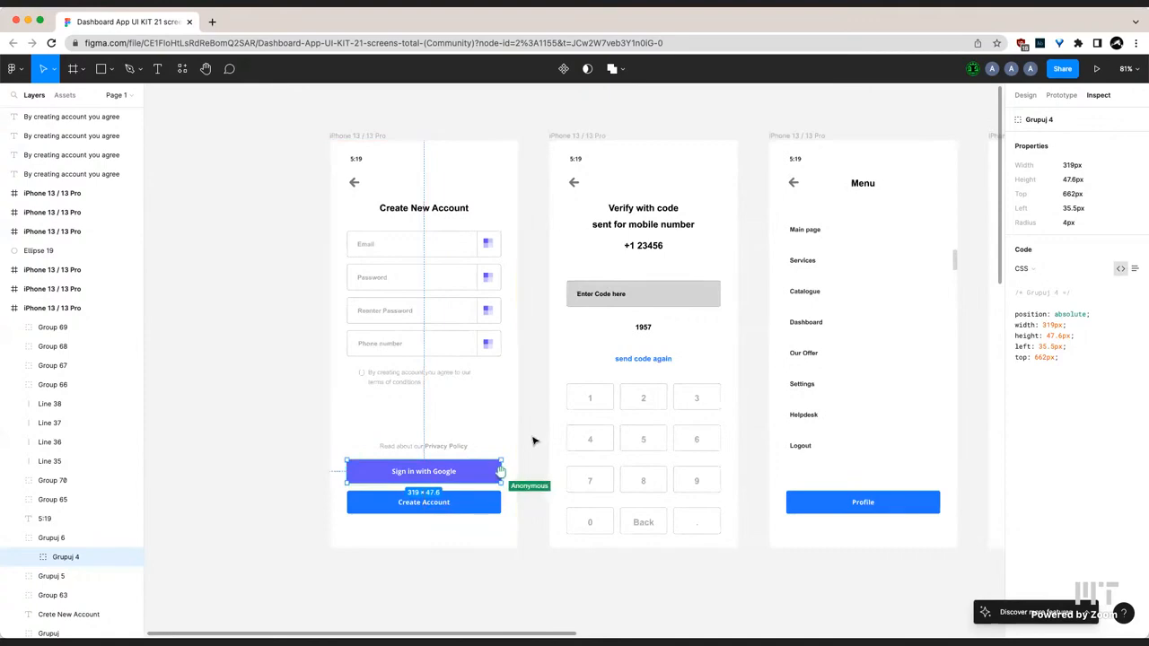
pyautogui.scroll(-3)
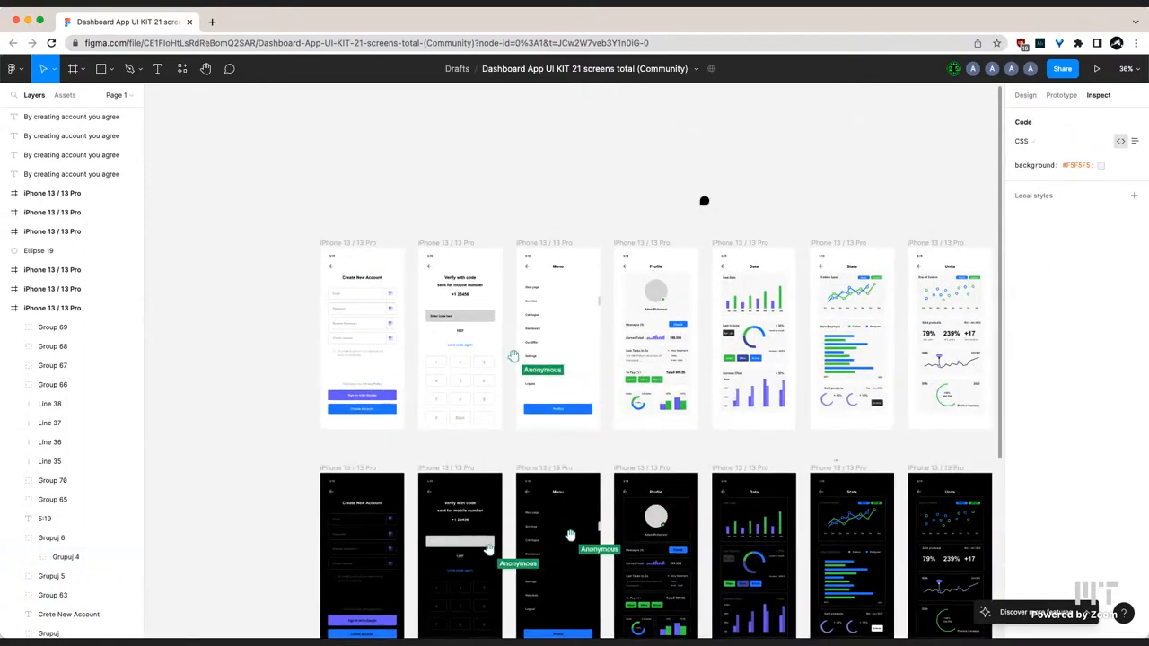
# Post the comment 'i like this' above the screens and return to the Google Slides tab
pyautogui.click(230, 69)
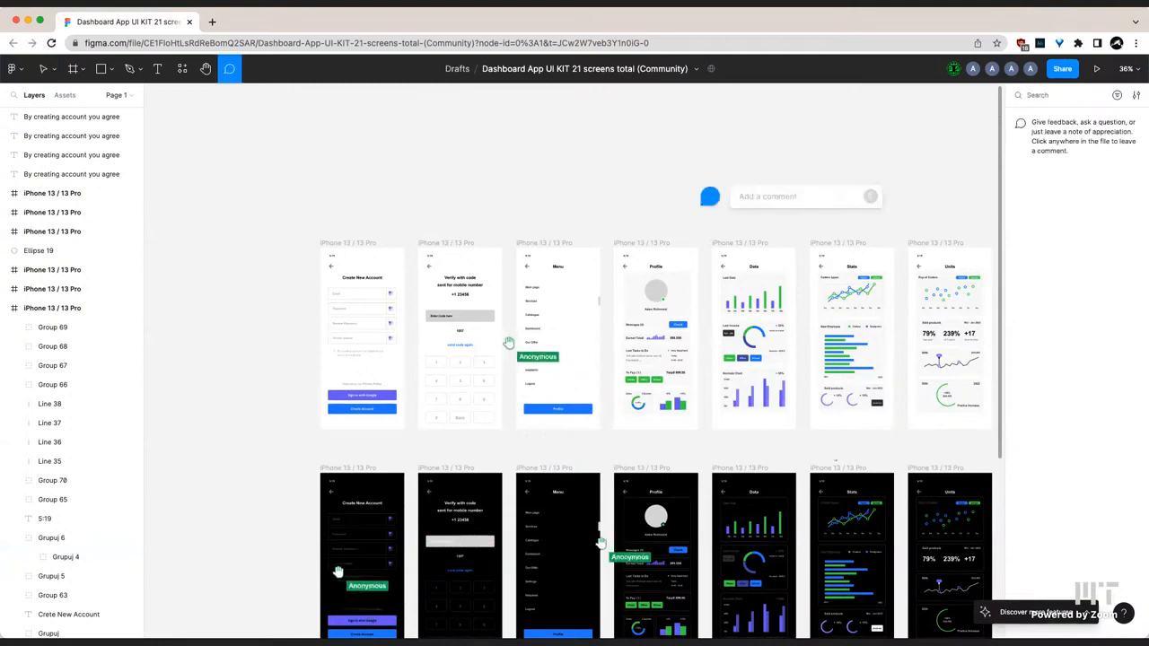
pyautogui.write('i like thi')
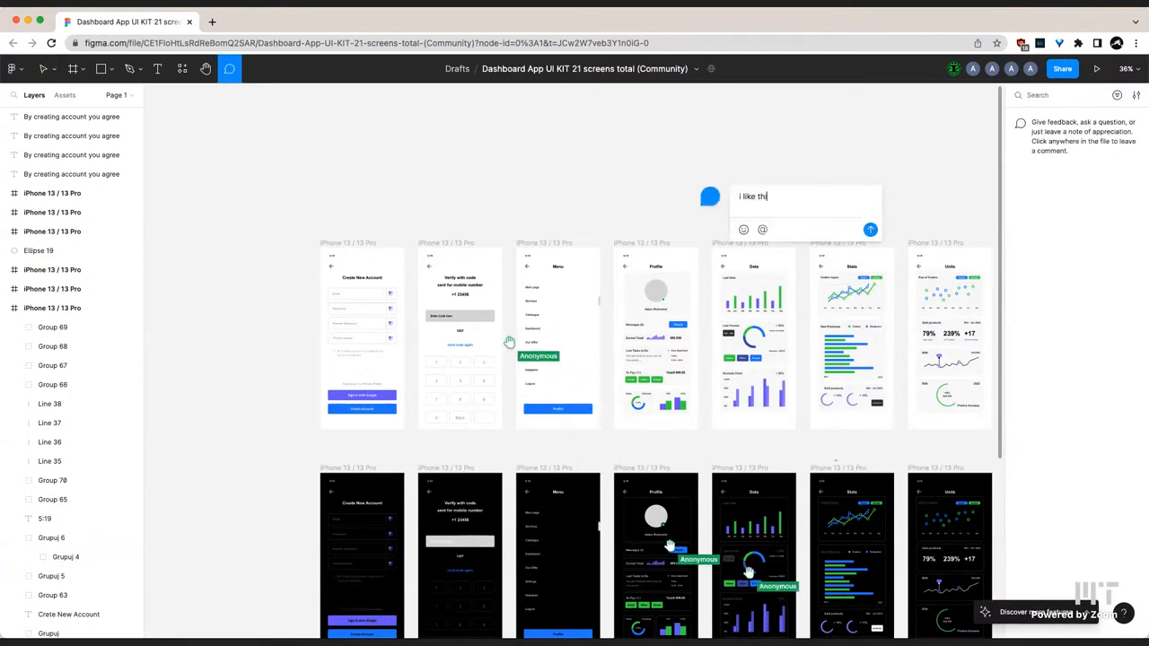
pyautogui.click(869, 229)
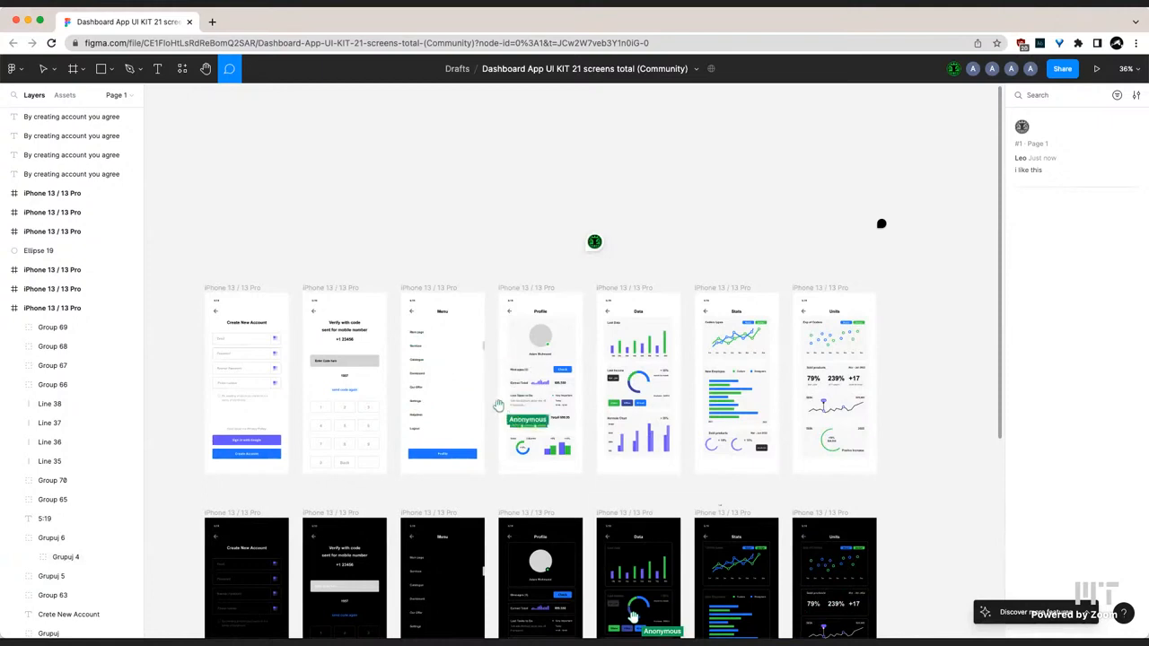
pyautogui.moveTo(654, 287)
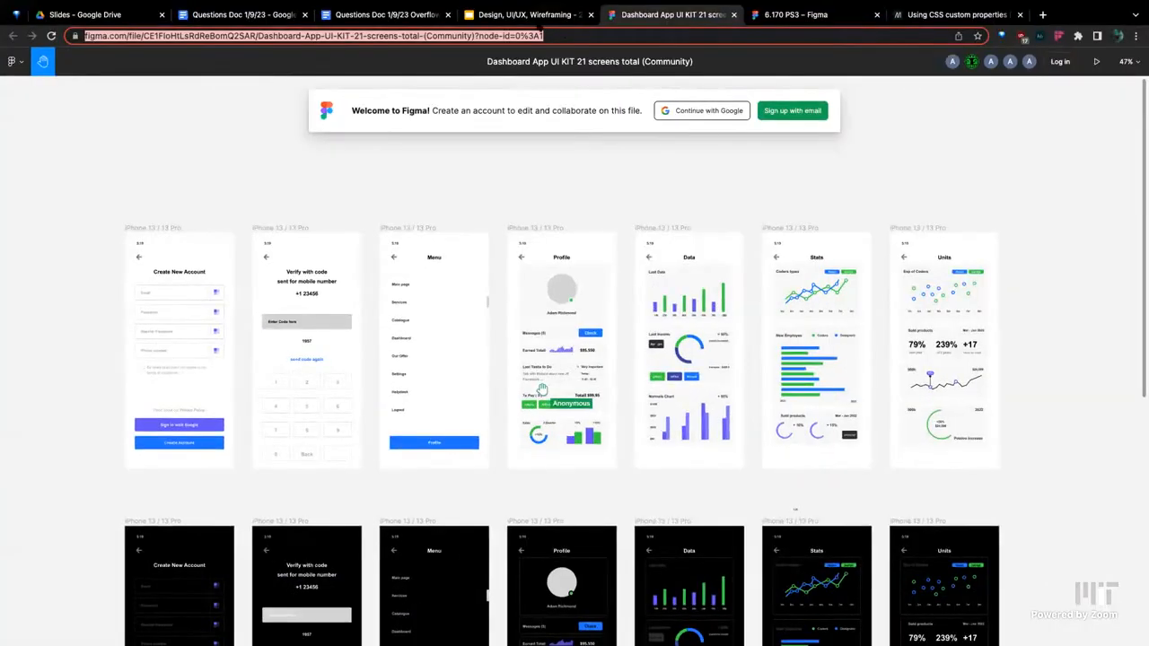
pyautogui.click(524, 14)
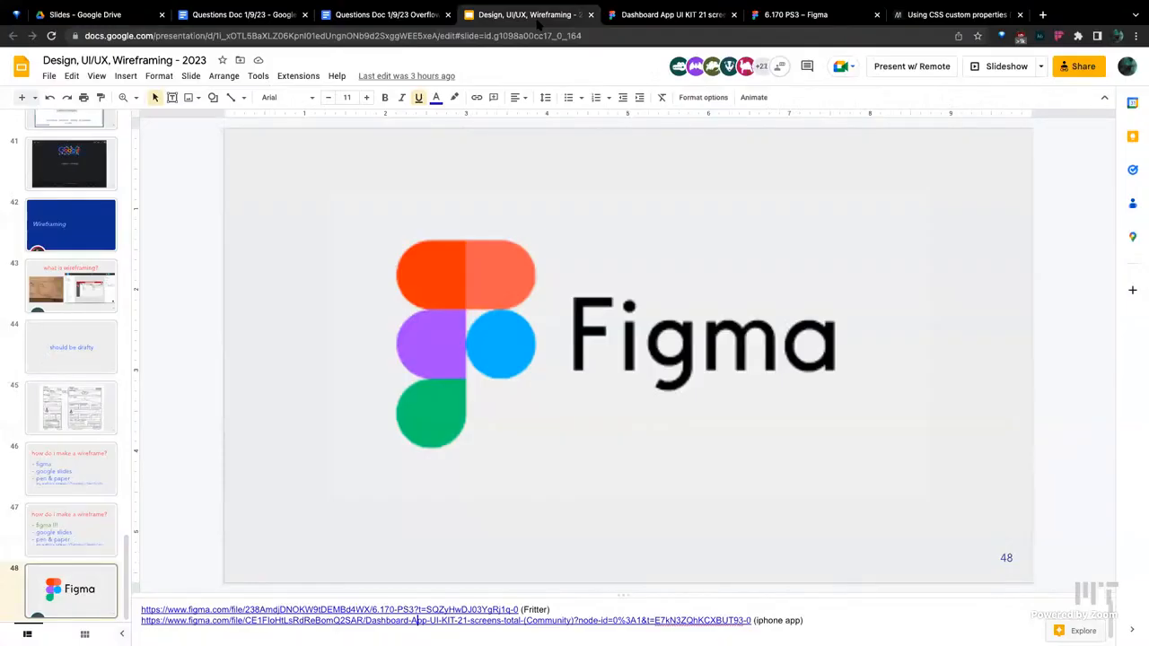